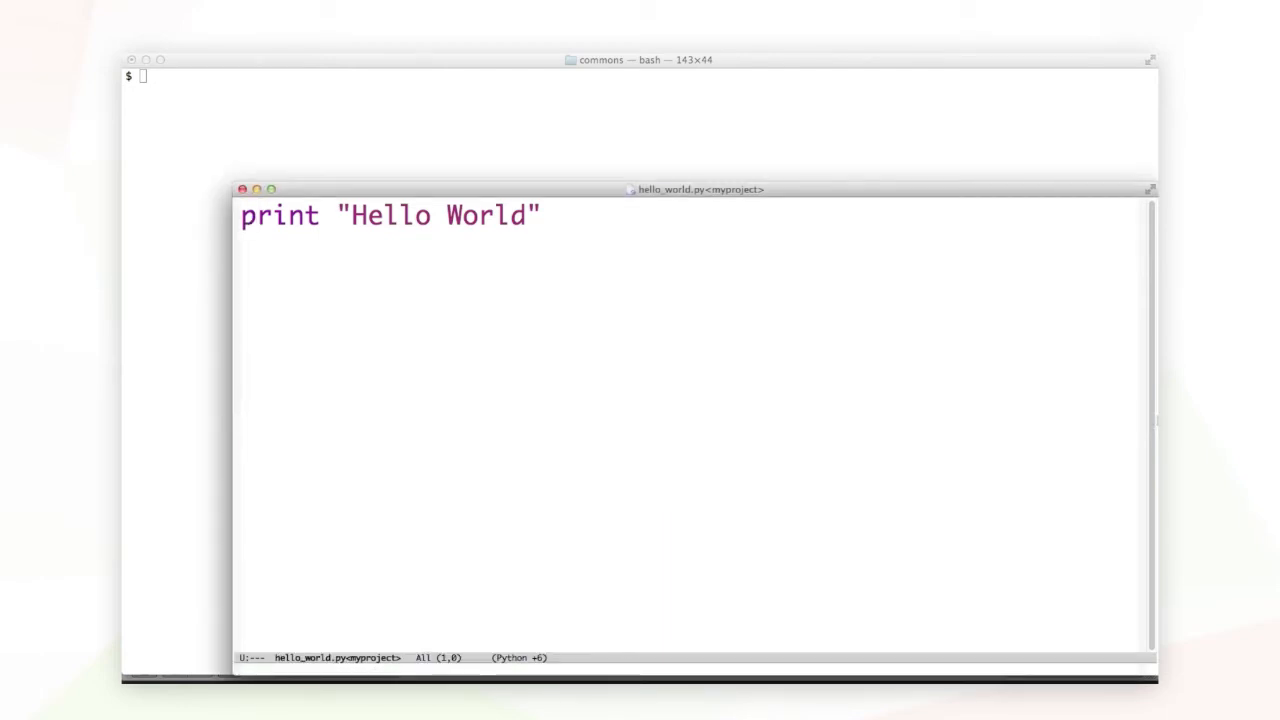
# Add 'import utility' to hello_world.py and print utility.user() alongside Hello World.
pyautogui.write('i')
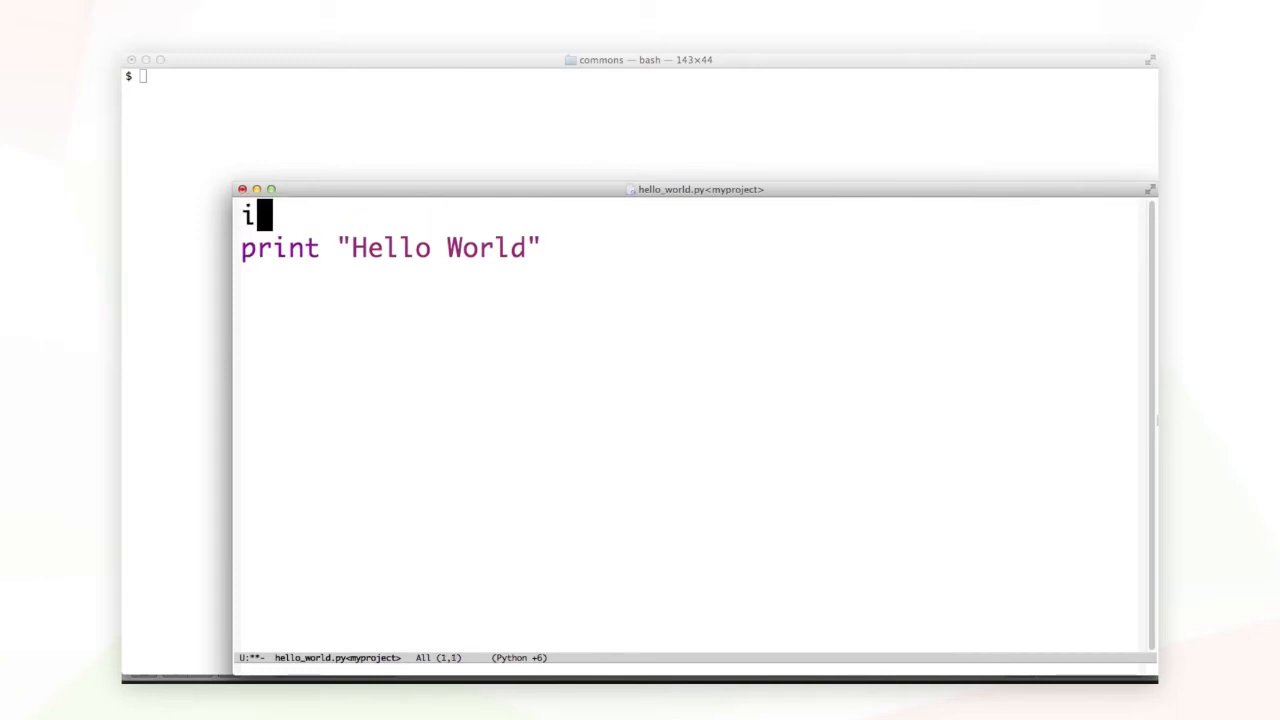
pyautogui.write('mport utility')
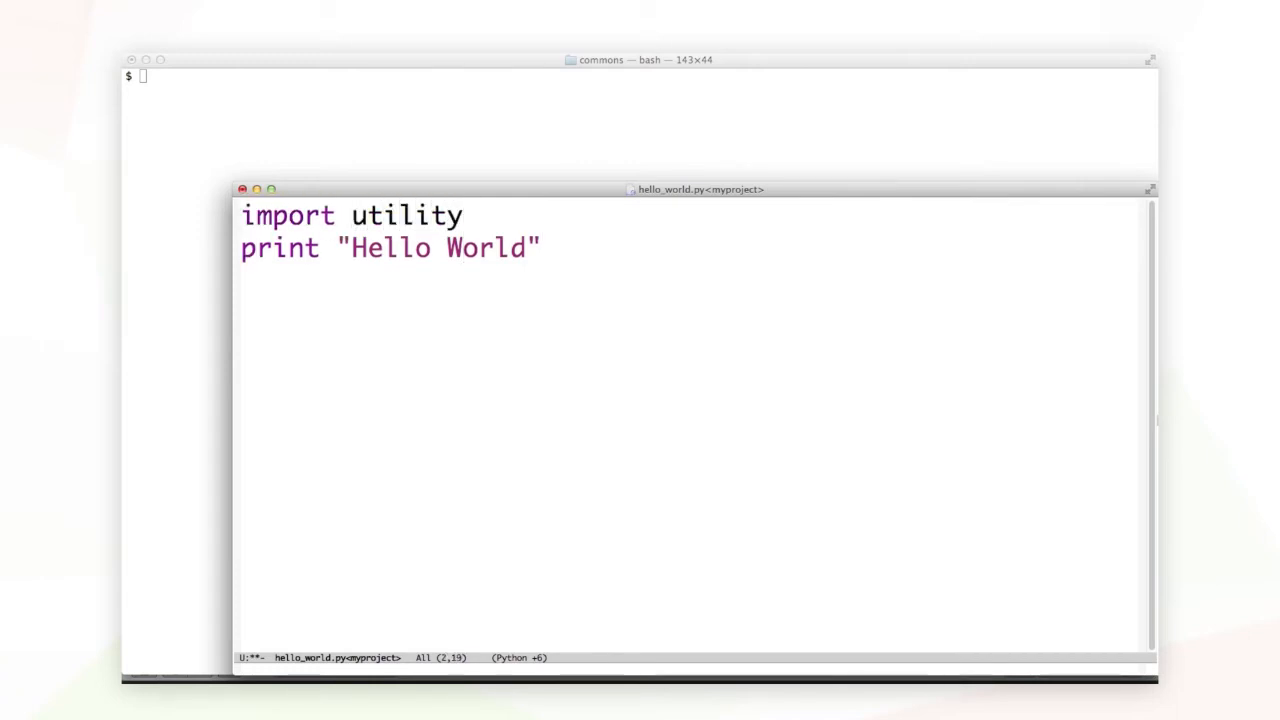
pyautogui.write(', utility')
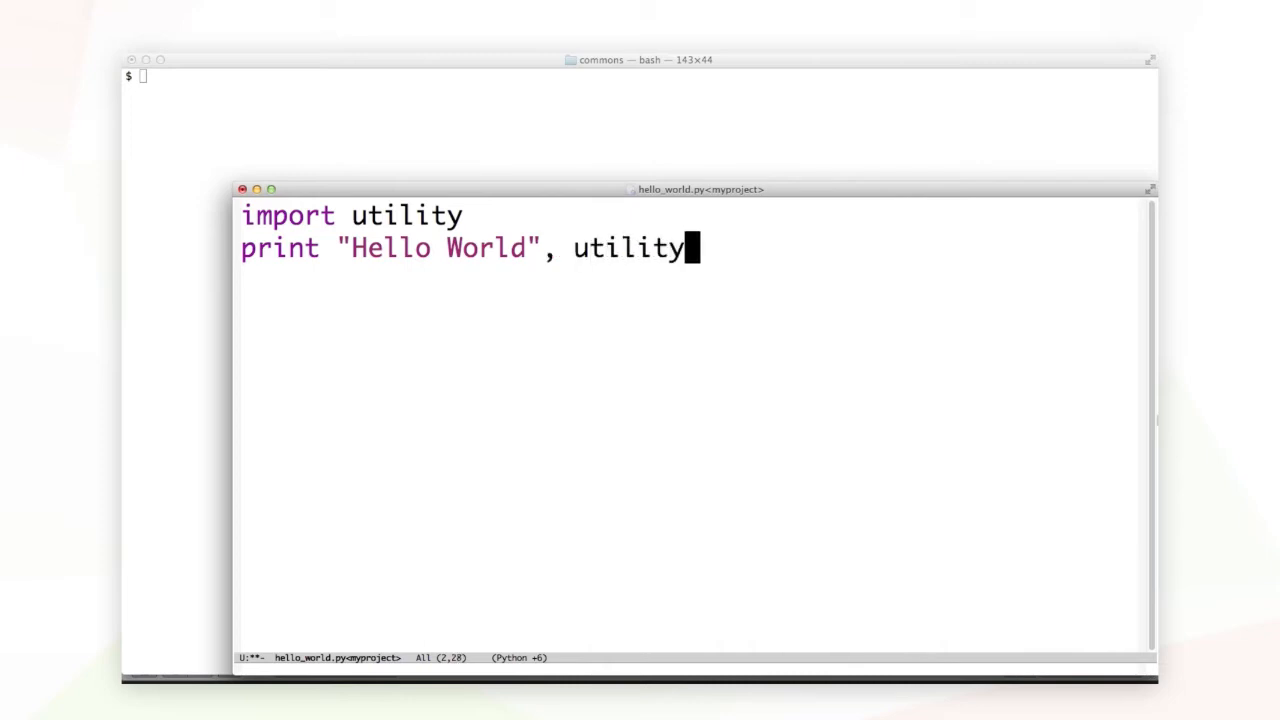
pyautogui.write('.user()')
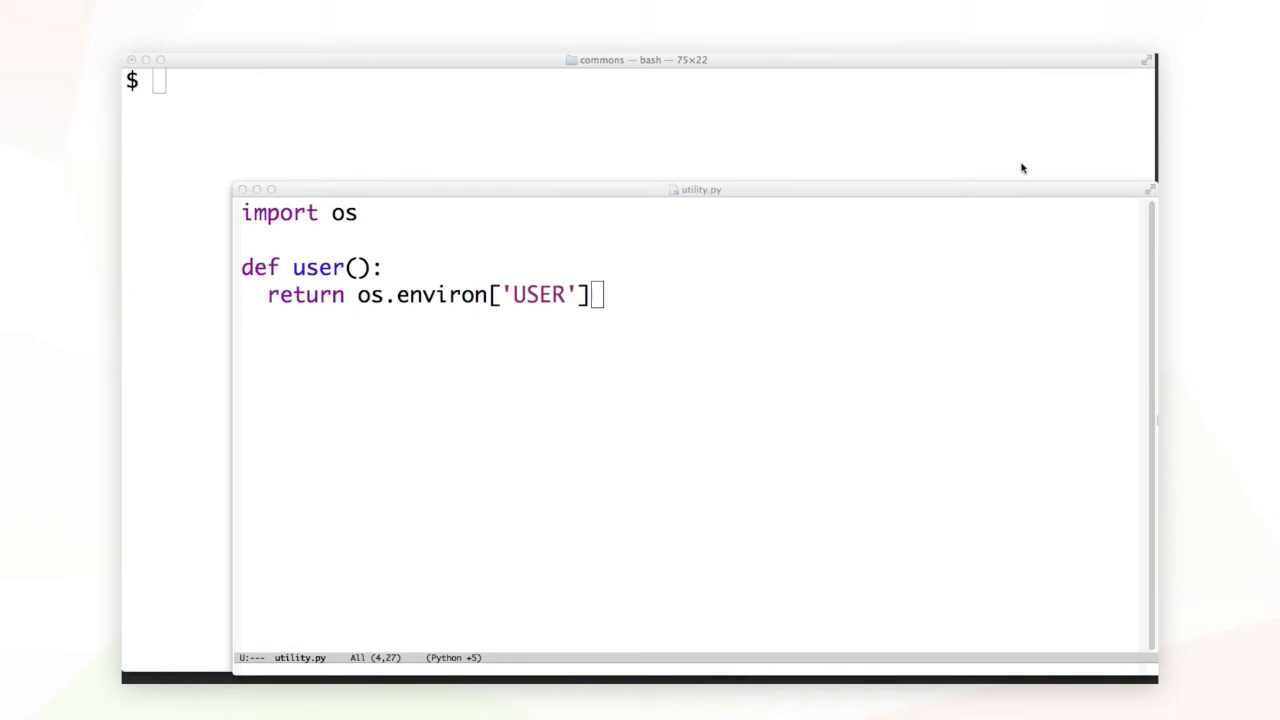
pyautogui.moveTo(730, 104)
pyautogui.write('./pants py src/python/myproject:myapp')
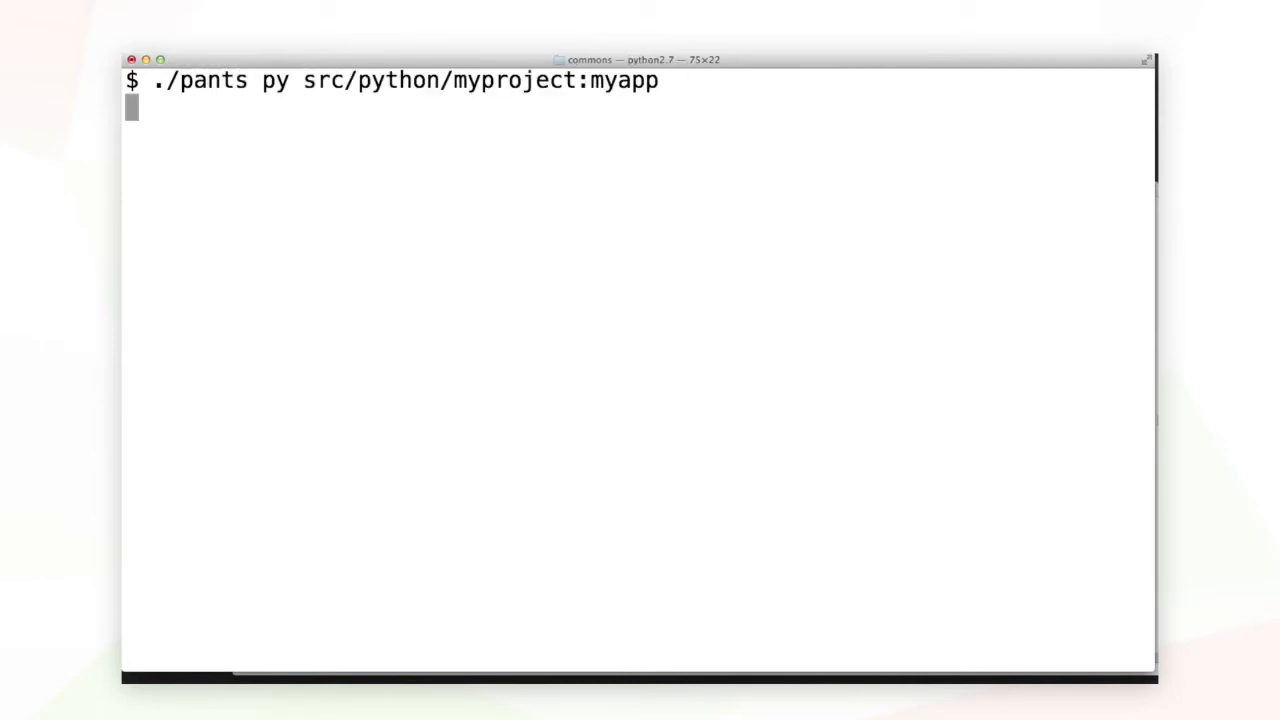
# Run ./pants py src/python/myproject:myapp, which fails with an ImportError.
pyautogui.press('Return')
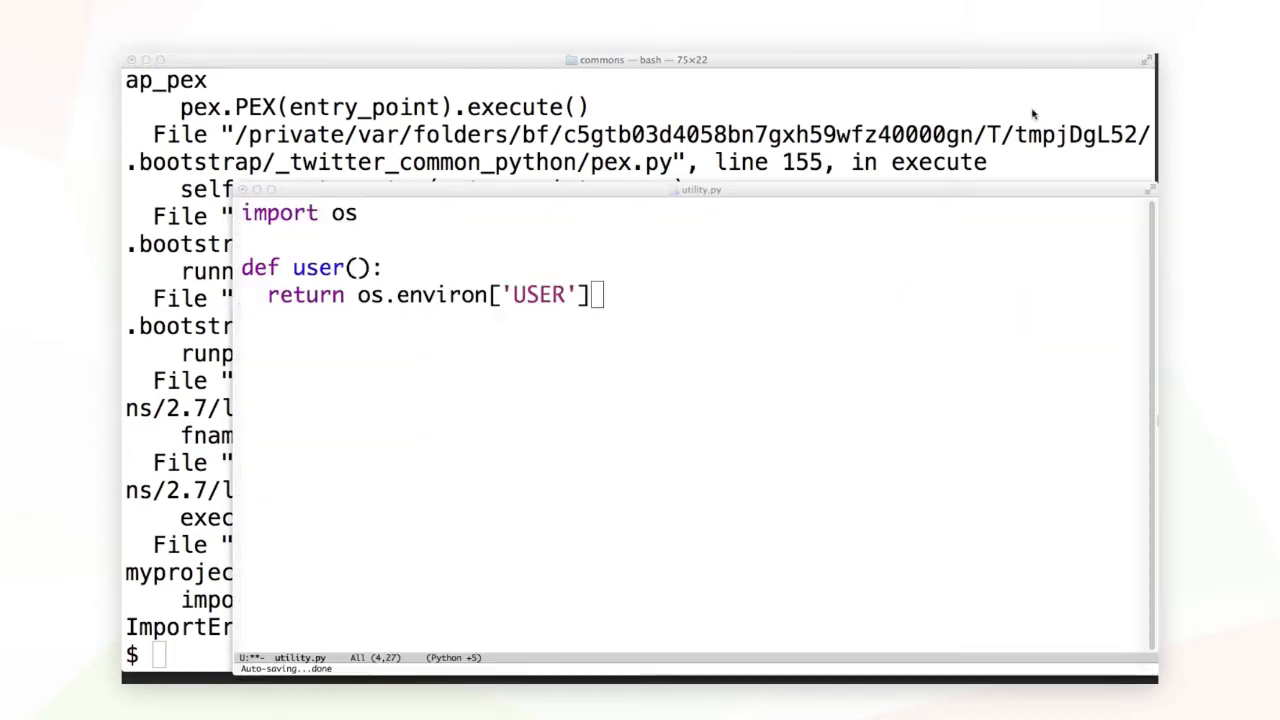
pyautogui.moveTo(901, 328)
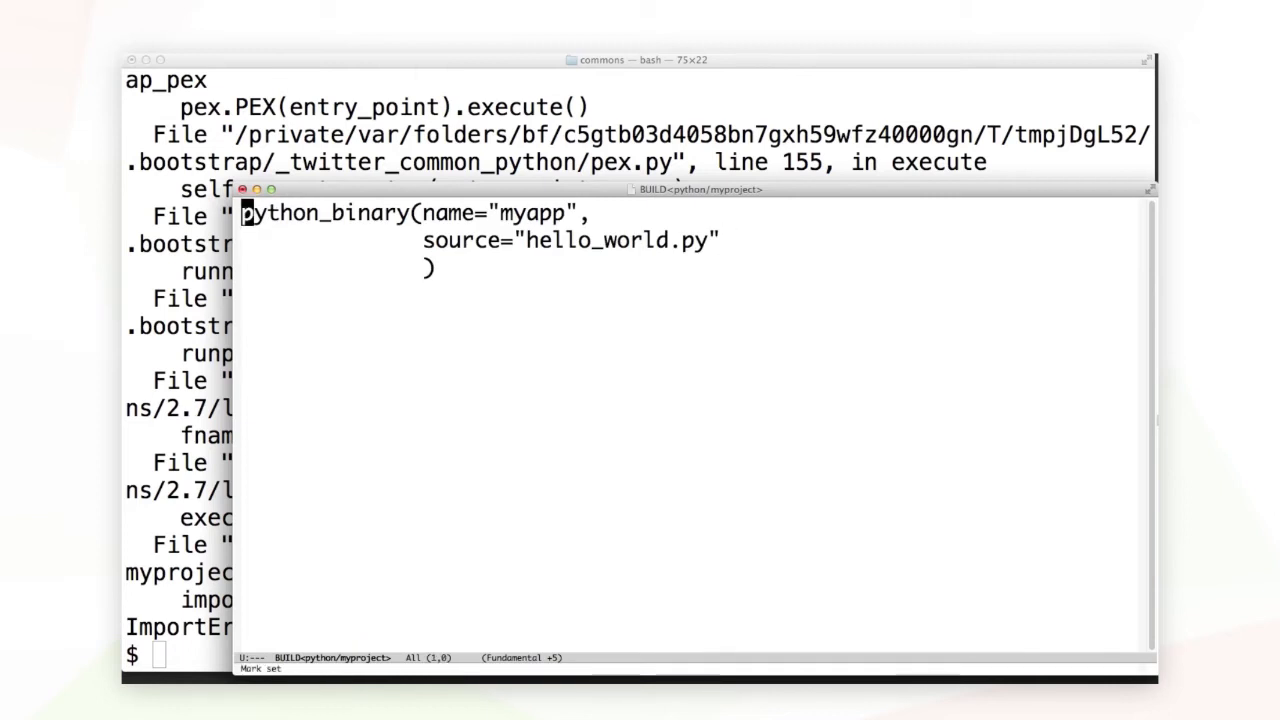
# Define python_library(name="app-lib", sources=globs("*py")) above the myapp binary in BUILD.
pyautogui.write('python_library')
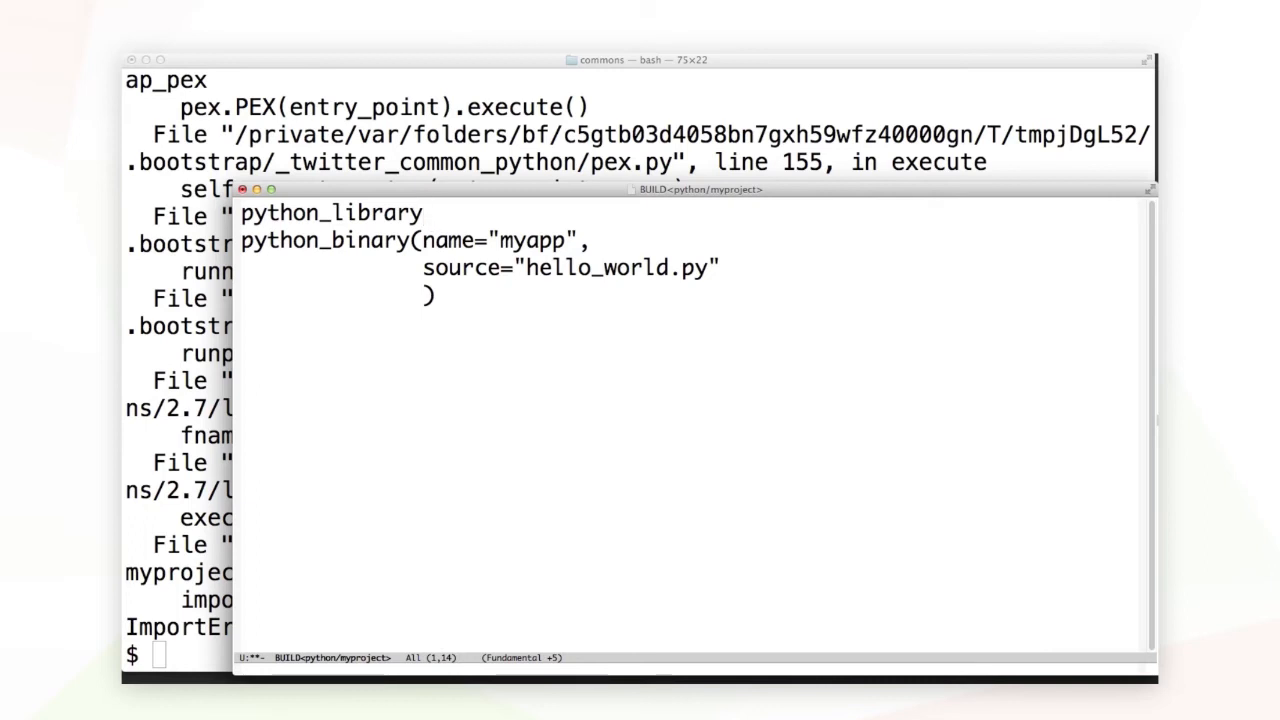
pyautogui.write('(name="')
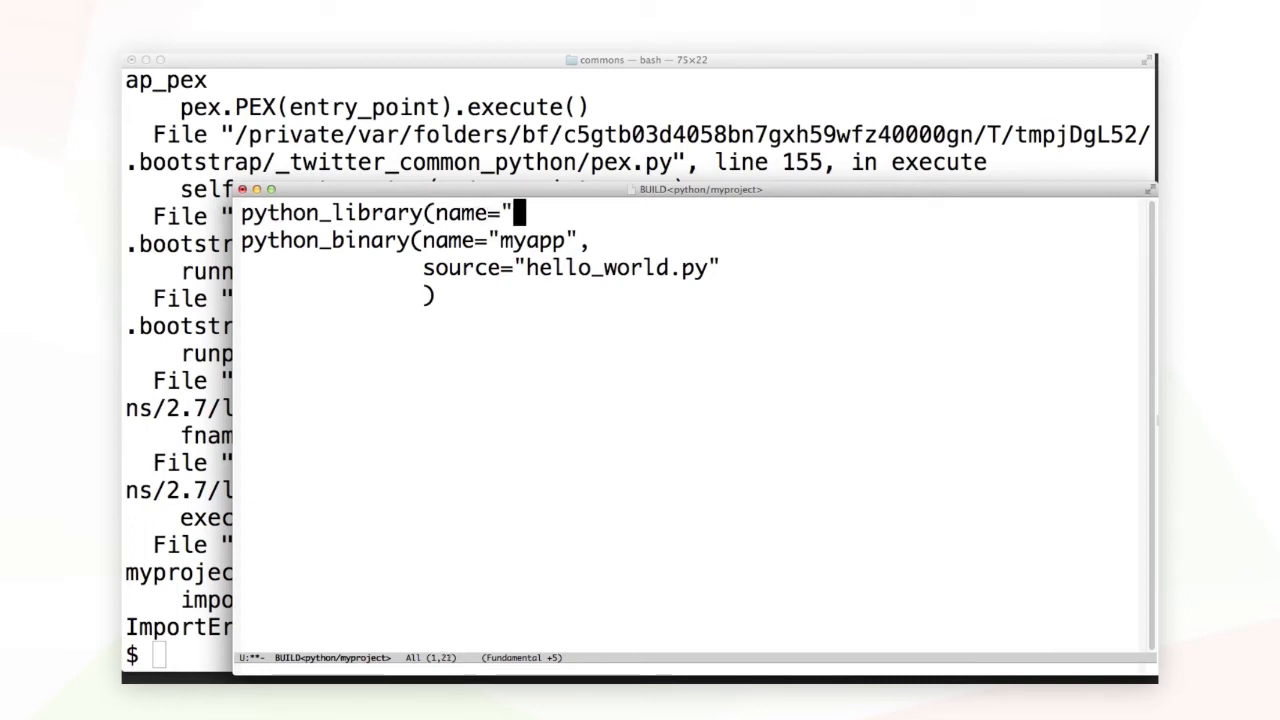
pyautogui.write('app')
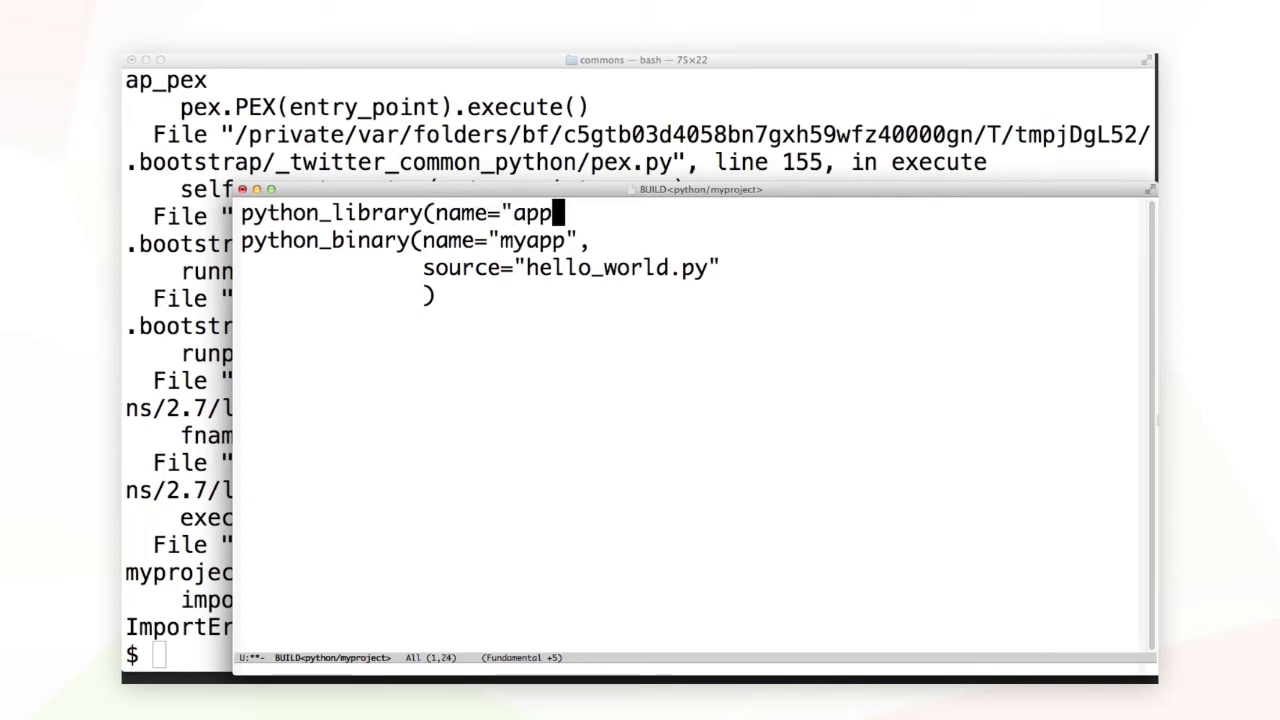
pyautogui.write('-lib",')
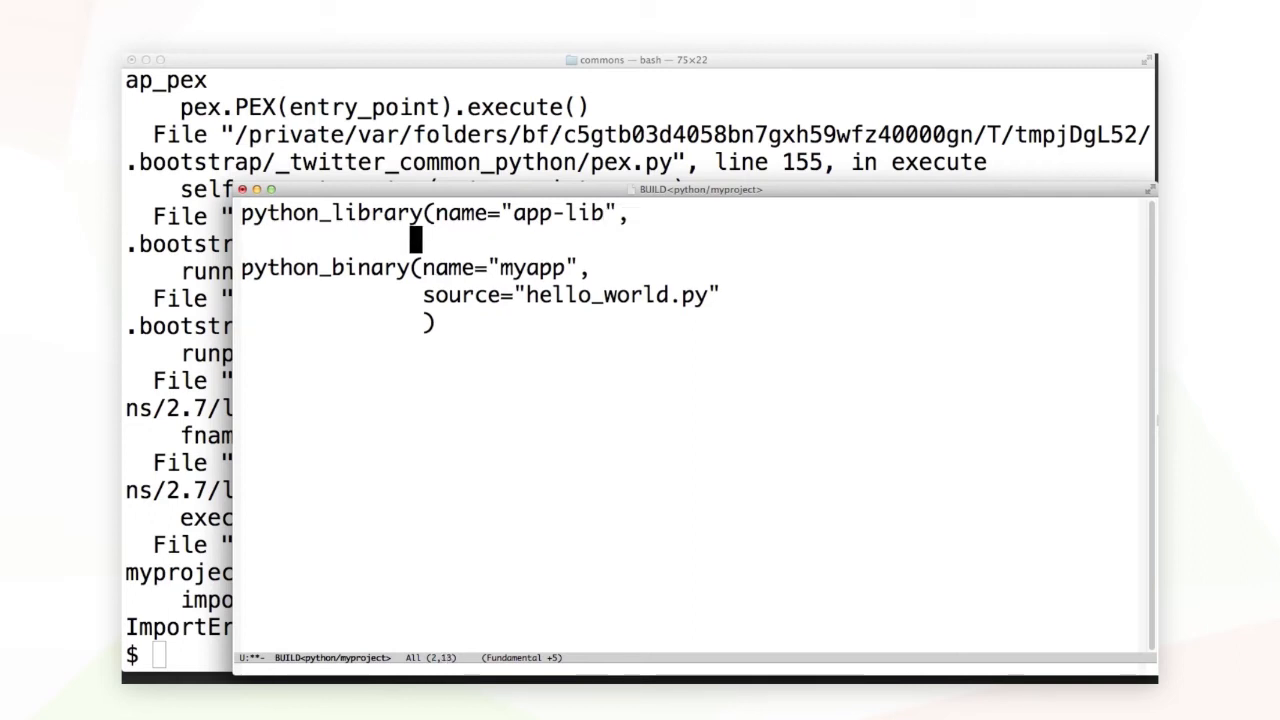
pyautogui.write('sources')
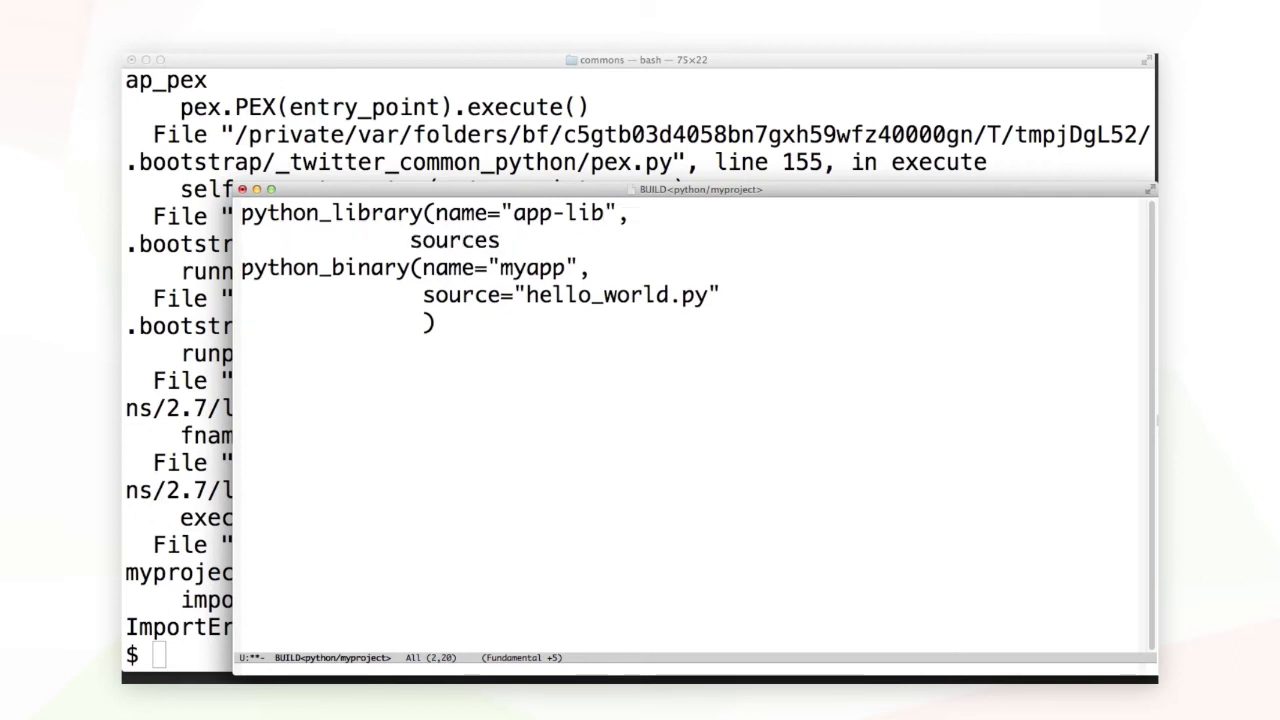
pyautogui.write('-')
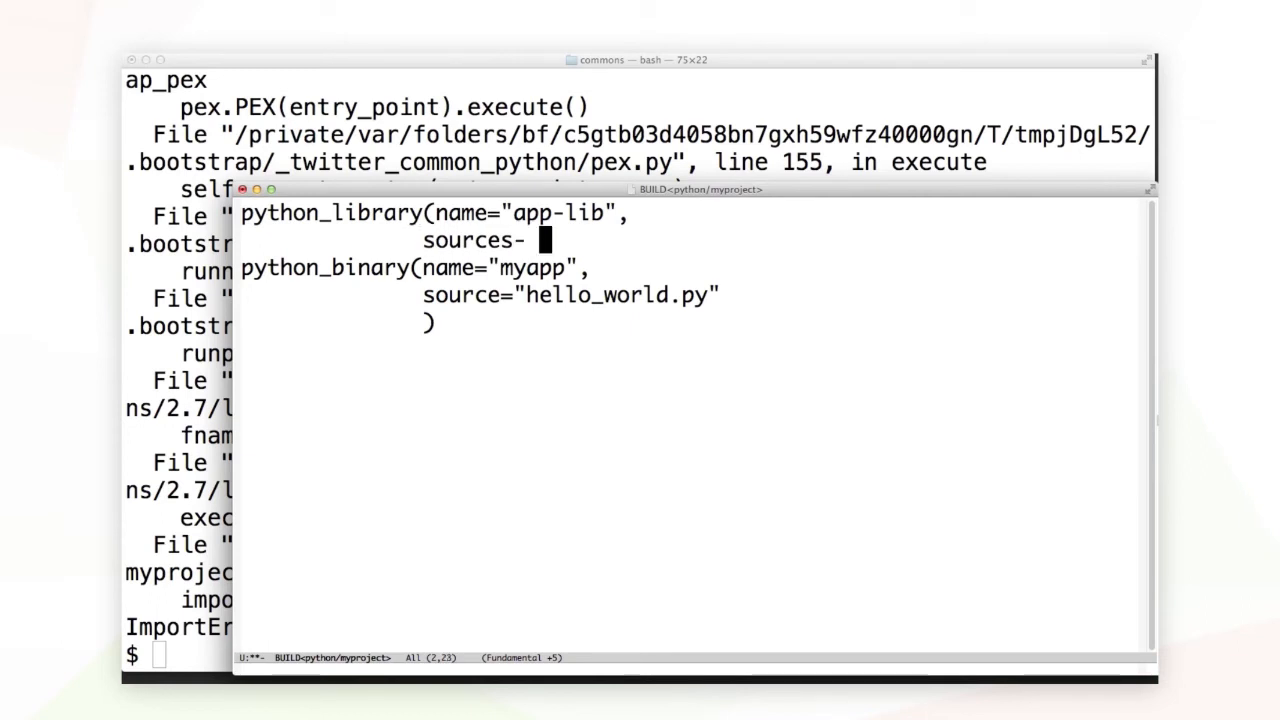
pyautogui.press('backspace')
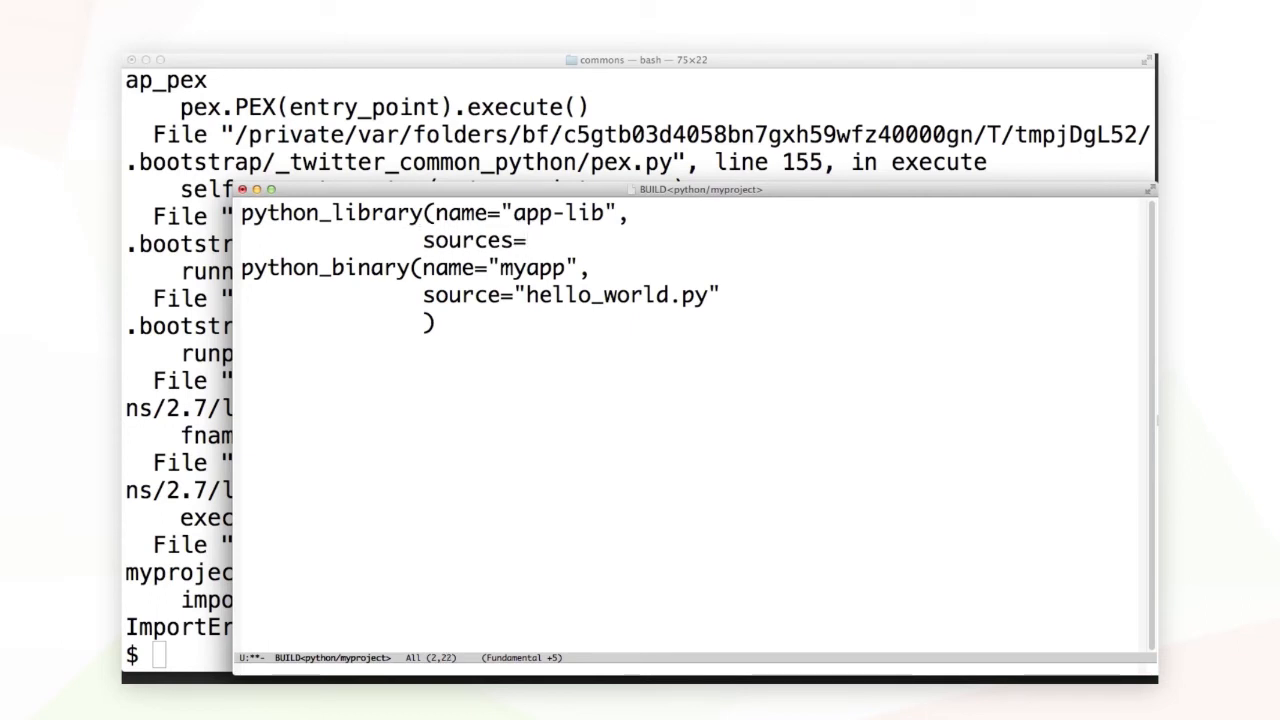
pyautogui.write('globs')
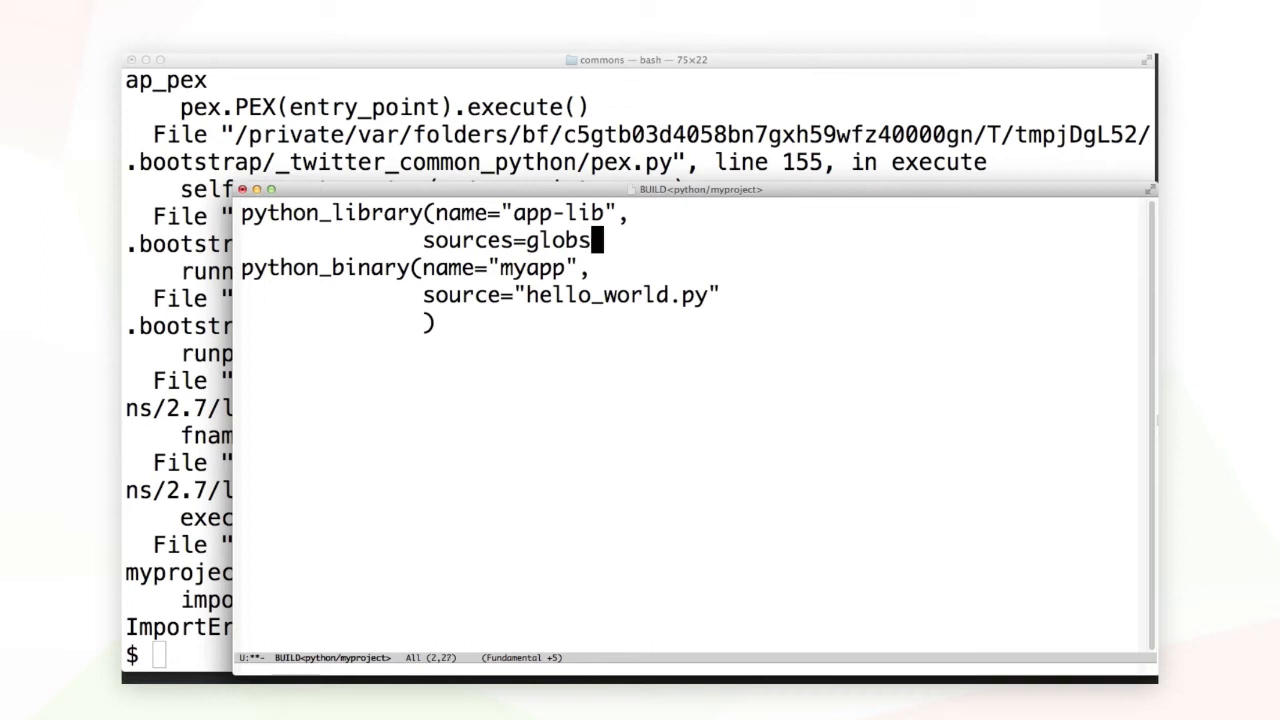
pyautogui.write('("*py')
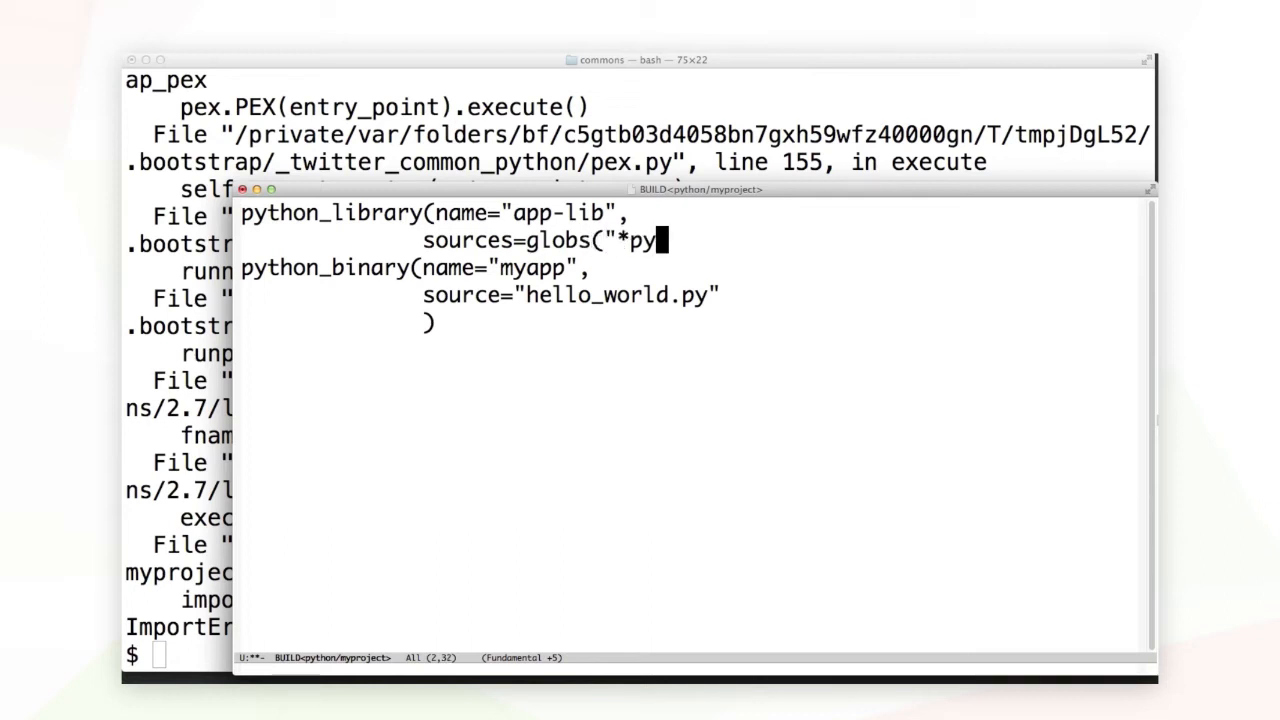
pyautogui.write('"),')
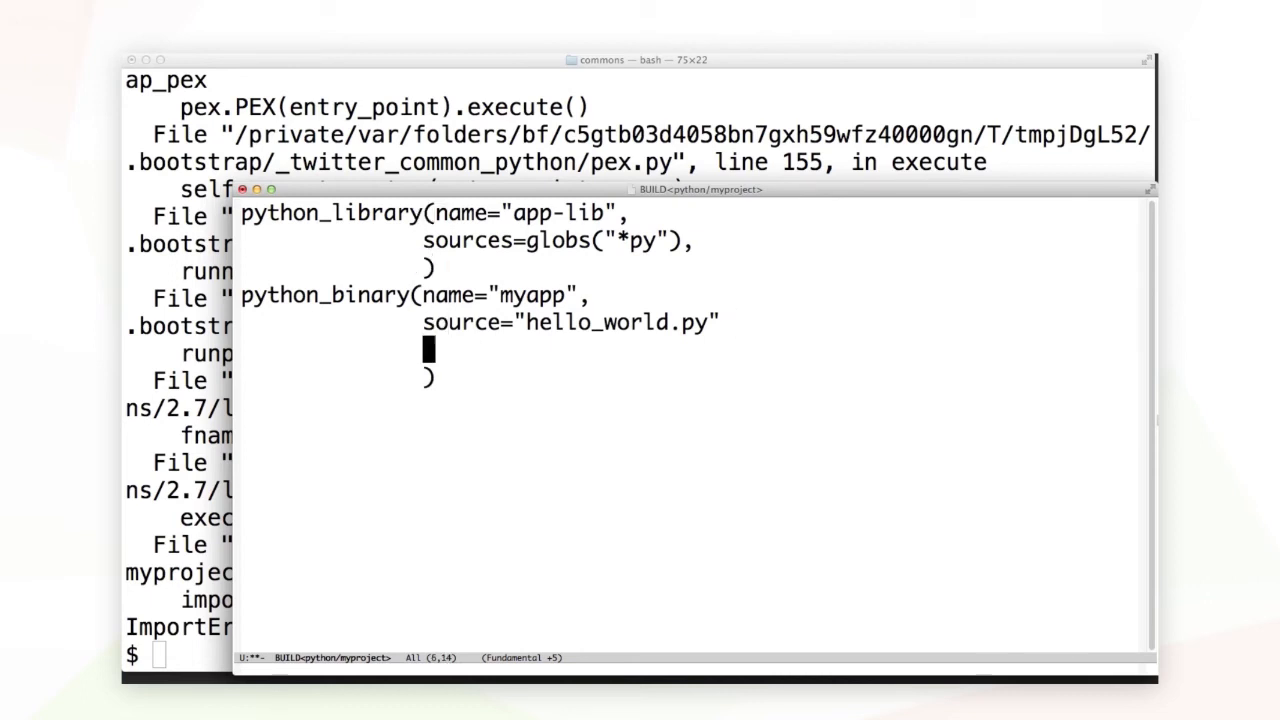
# Give the myapp python_binary dependencies=[pants(':app-lib')].
pyautogui.write('depen')
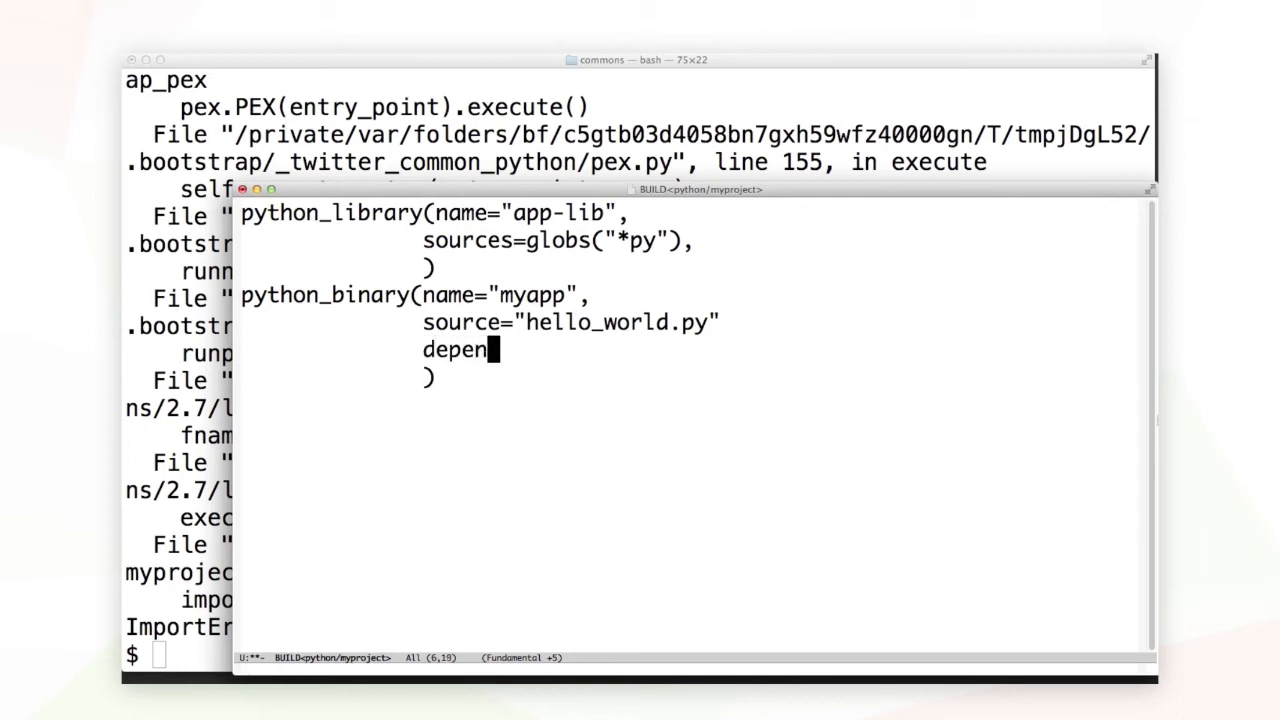
pyautogui.write('dencies')
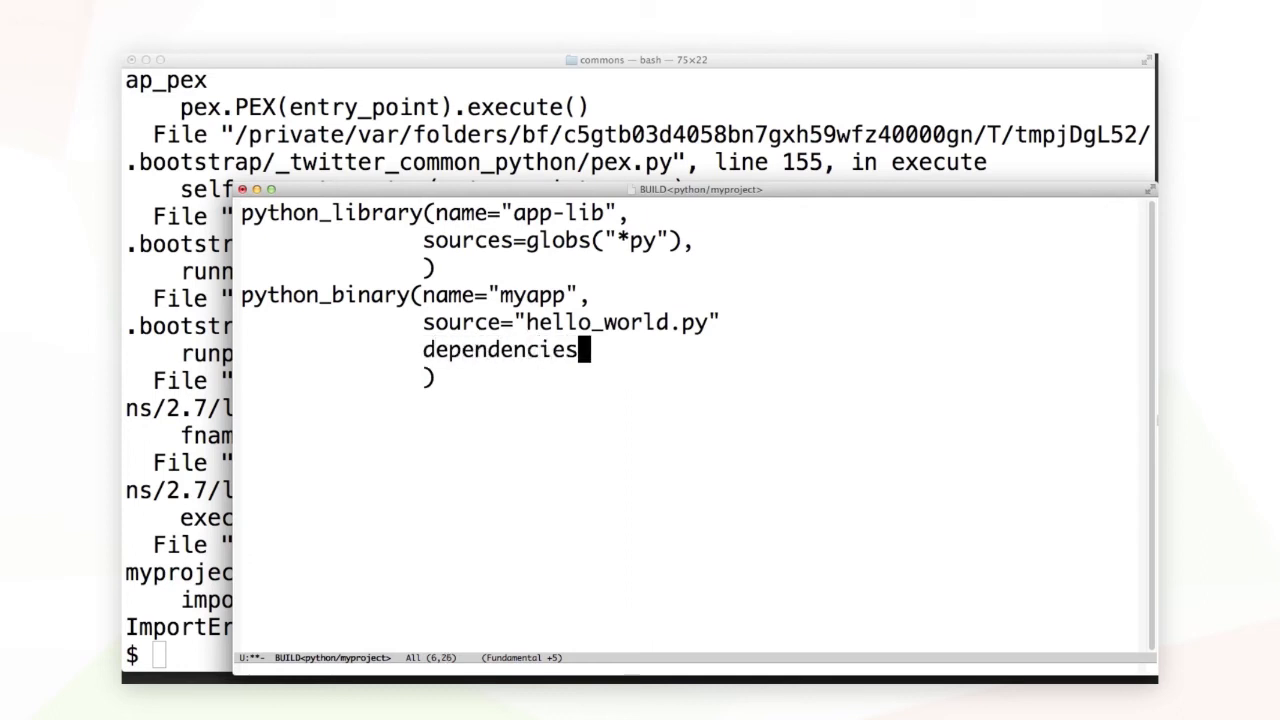
pyautogui.write('=')
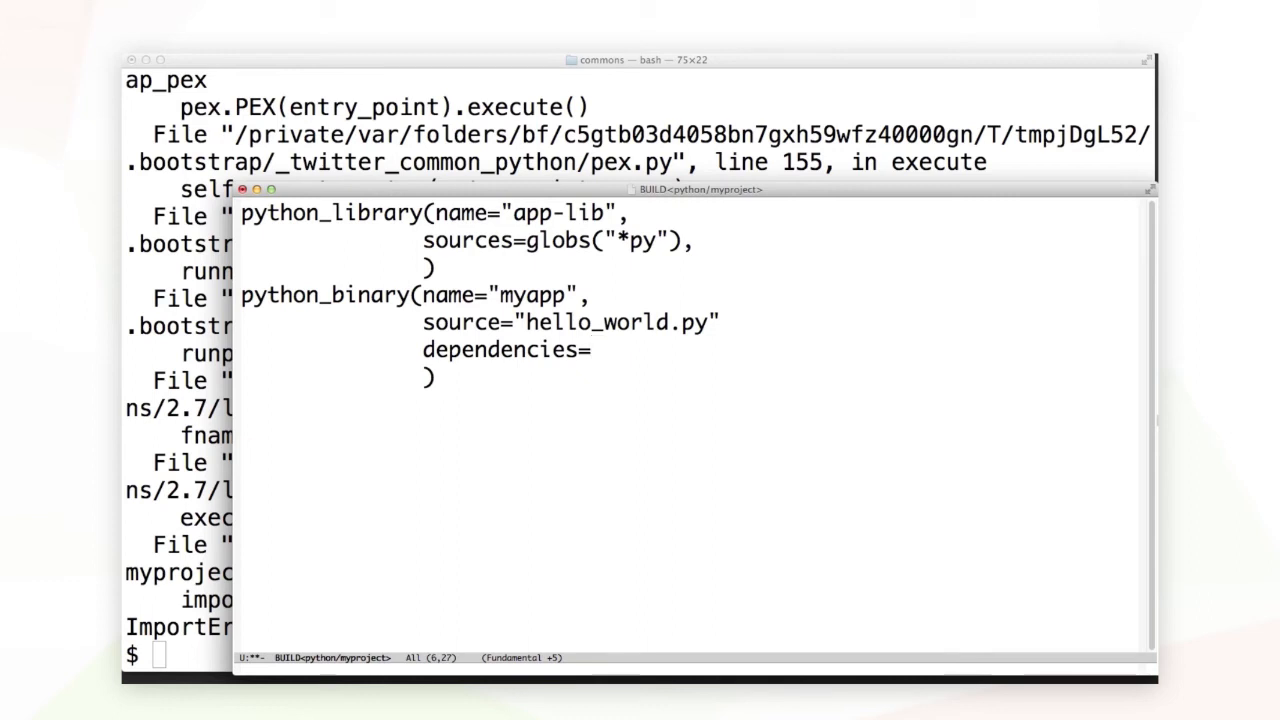
pyautogui.write('[')
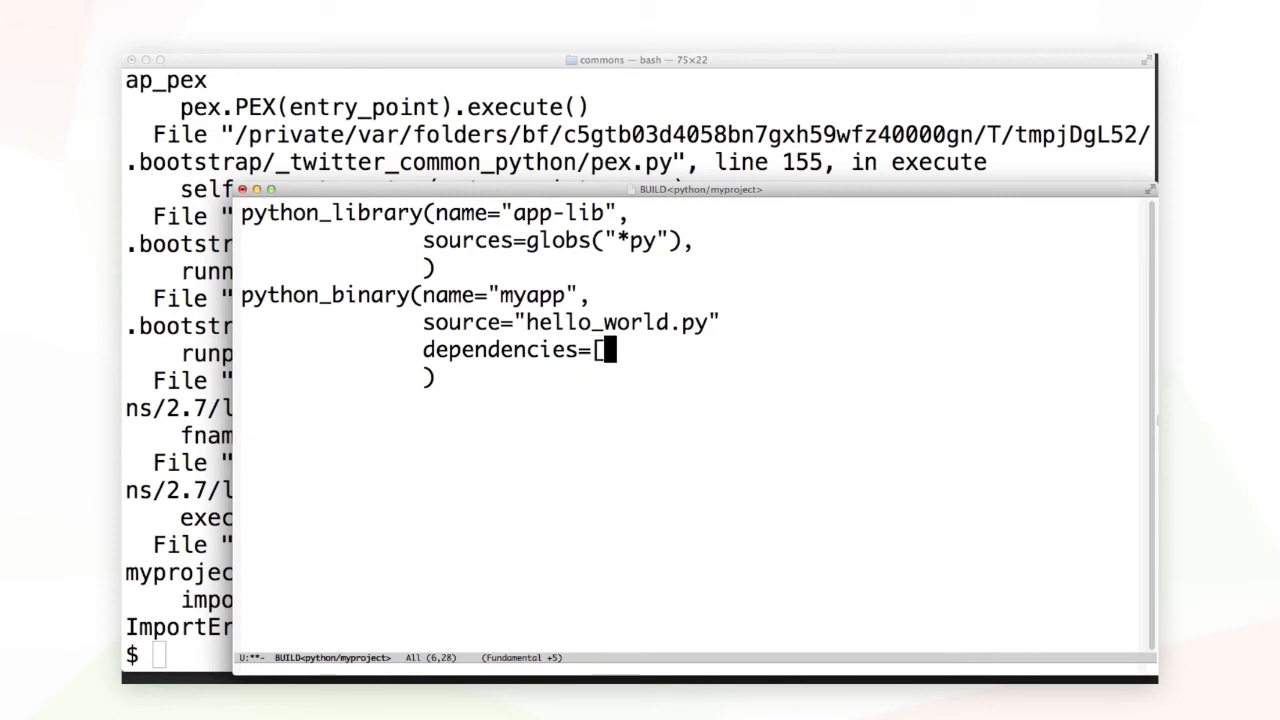
pyautogui.write('pants(')
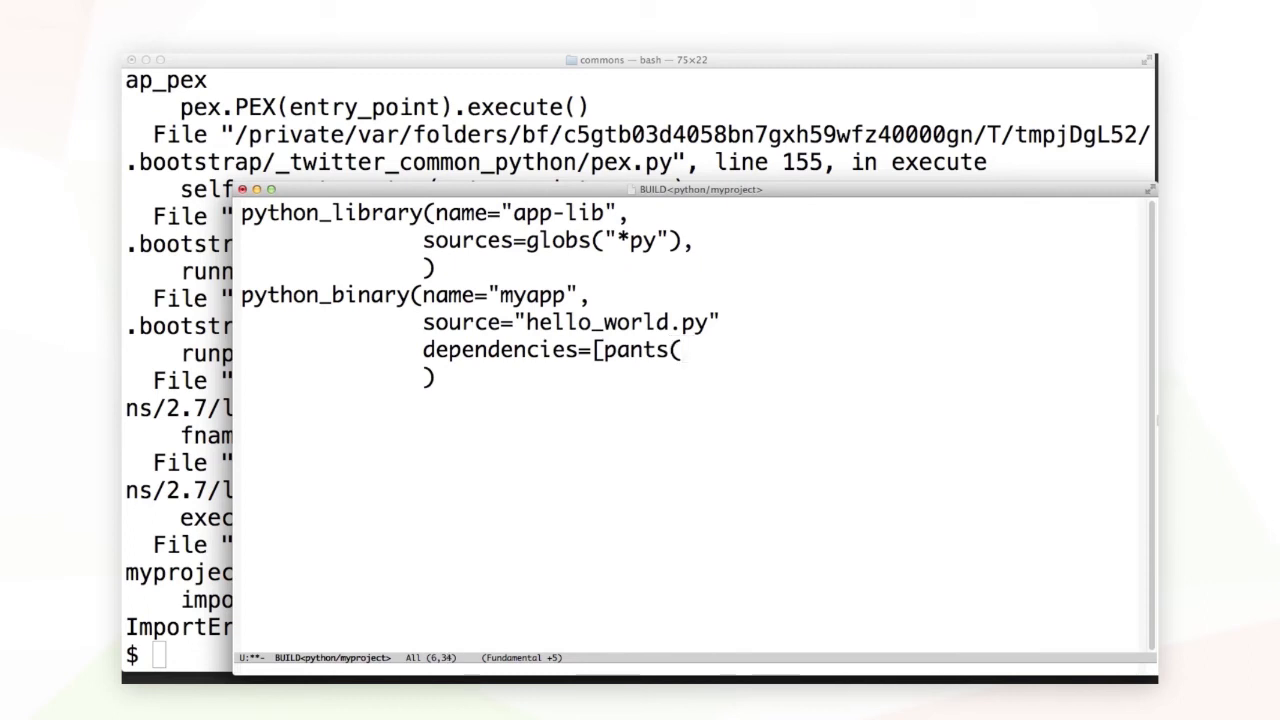
pyautogui.write("':app")
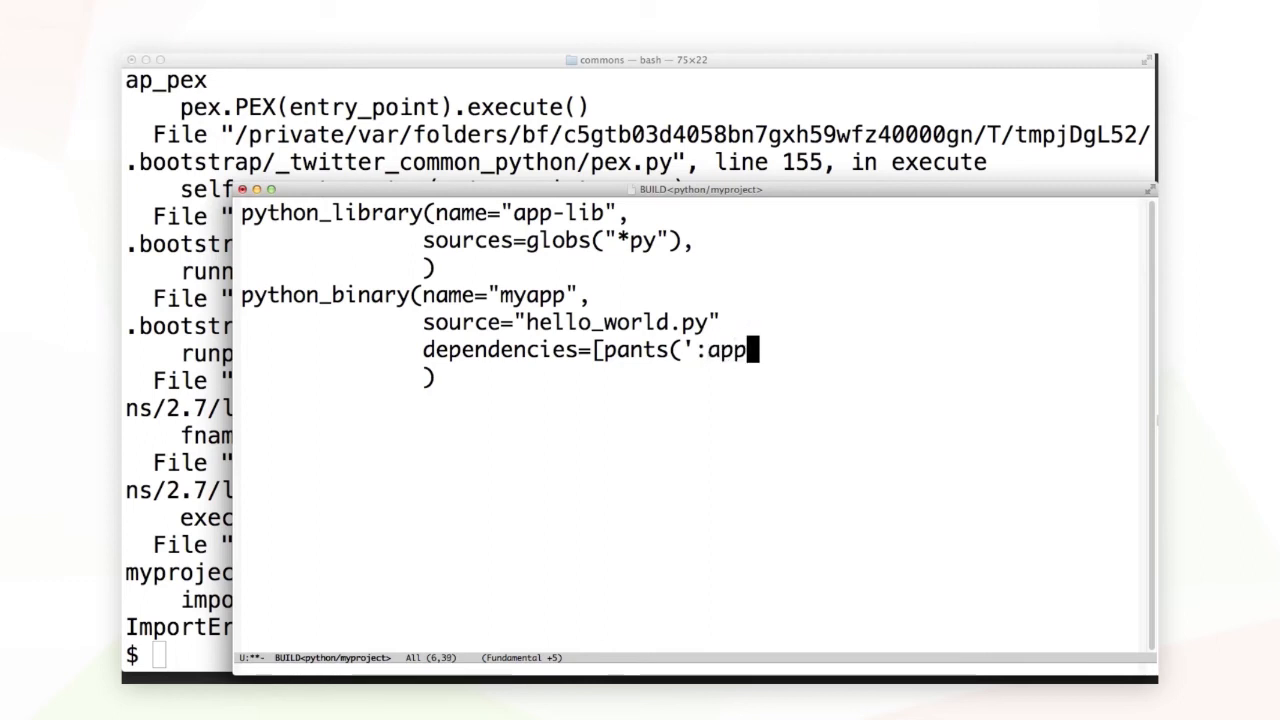
pyautogui.write("-lib')")
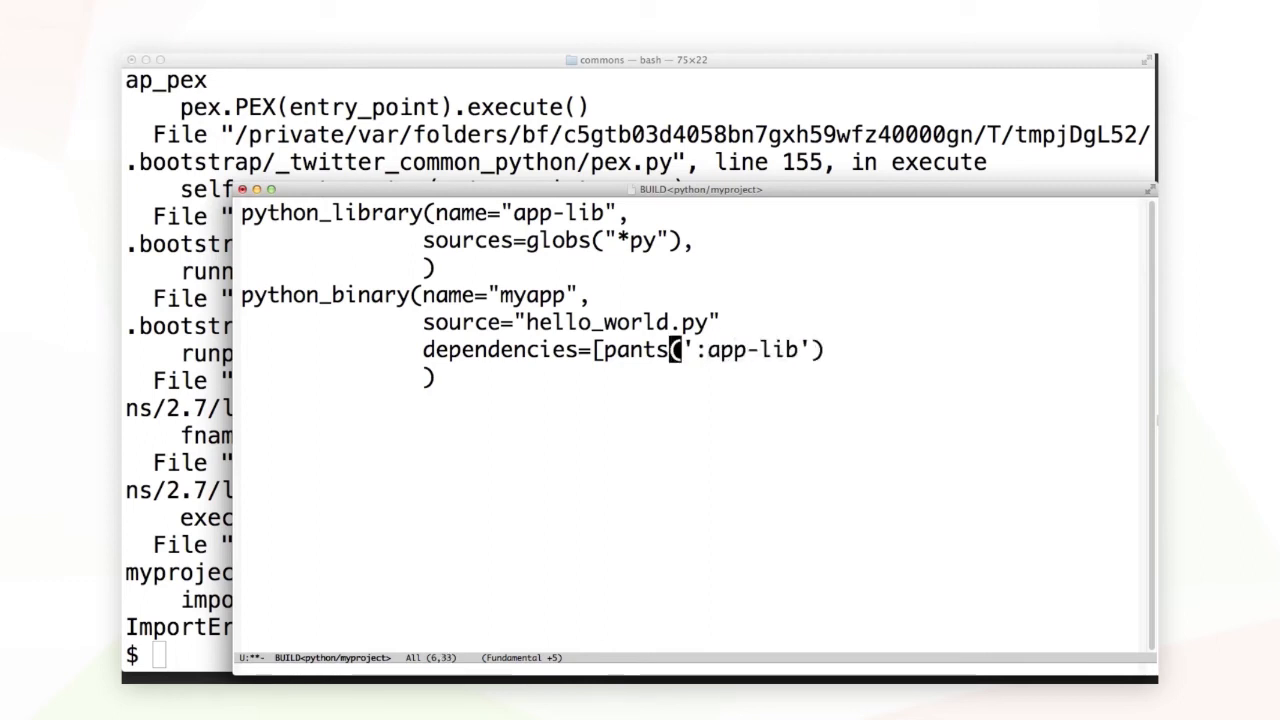
pyautogui.press('End')
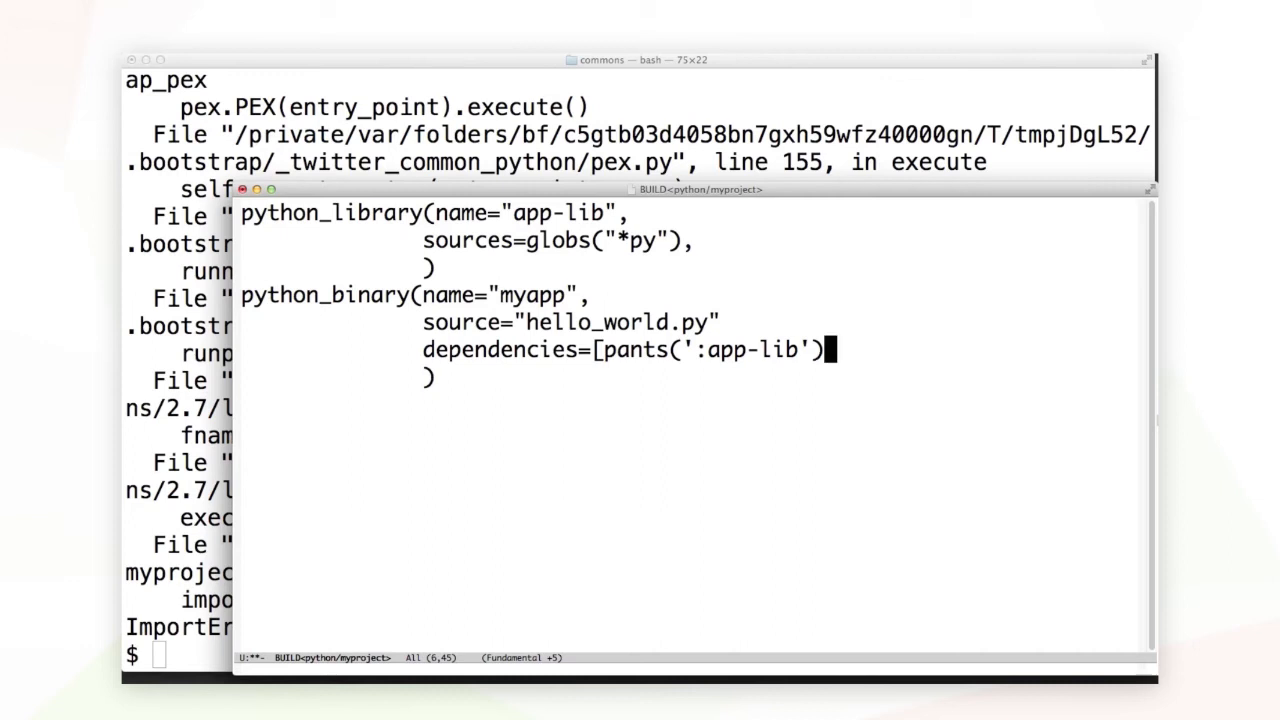
pyautogui.write(',')
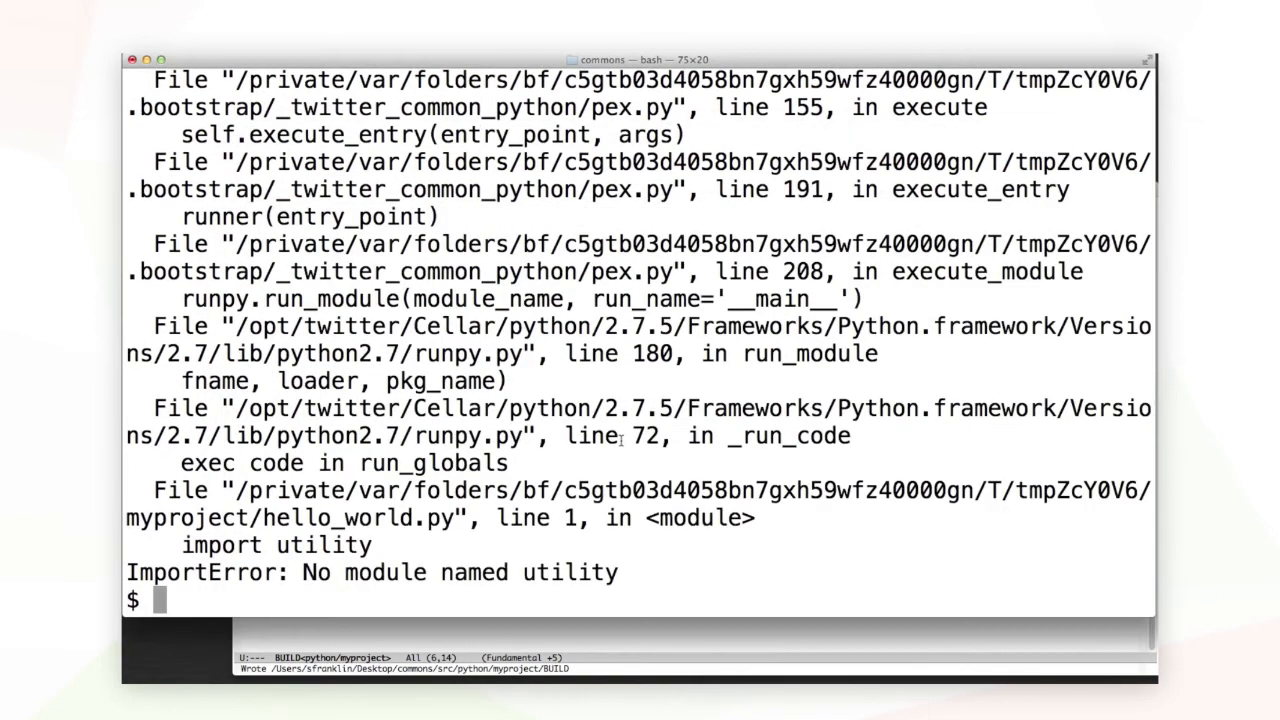
# Run ./pants py -v src/python/myproject:myapp, which prints a usage listing.
pyautogui.write('./pants py src/python/myproject:myapp')
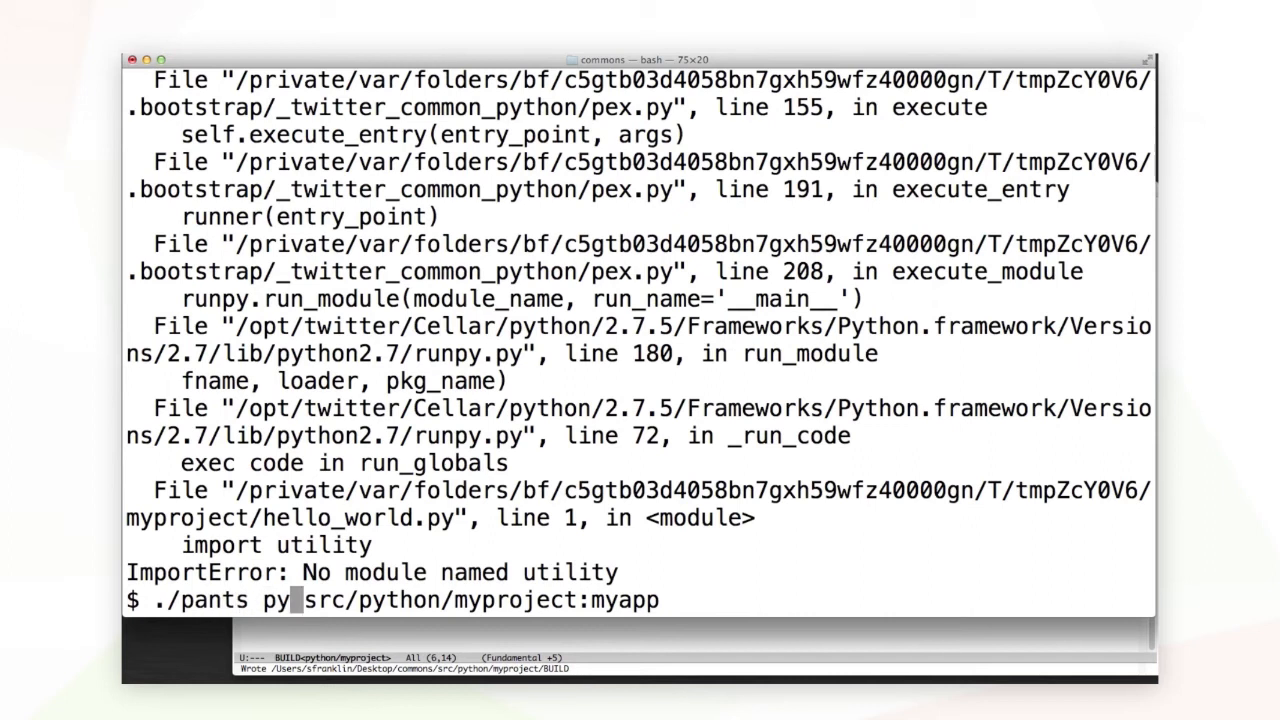
pyautogui.write('-v')
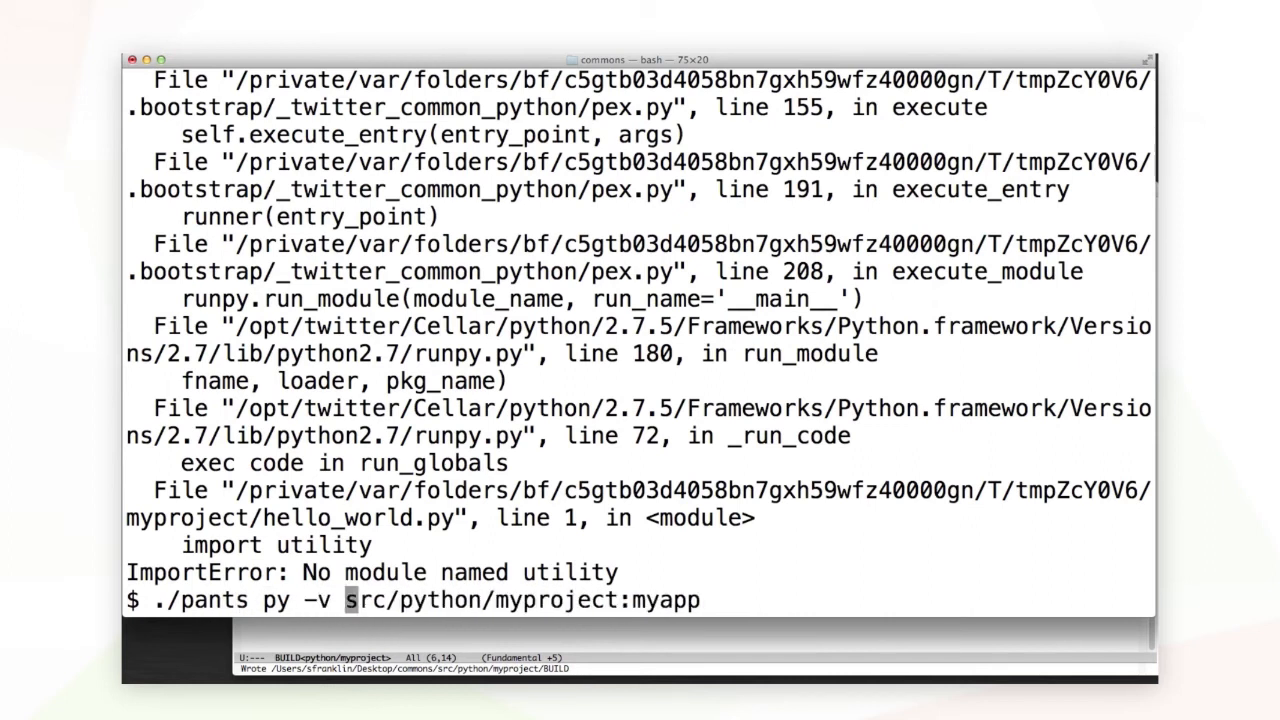
pyautogui.press('Return')
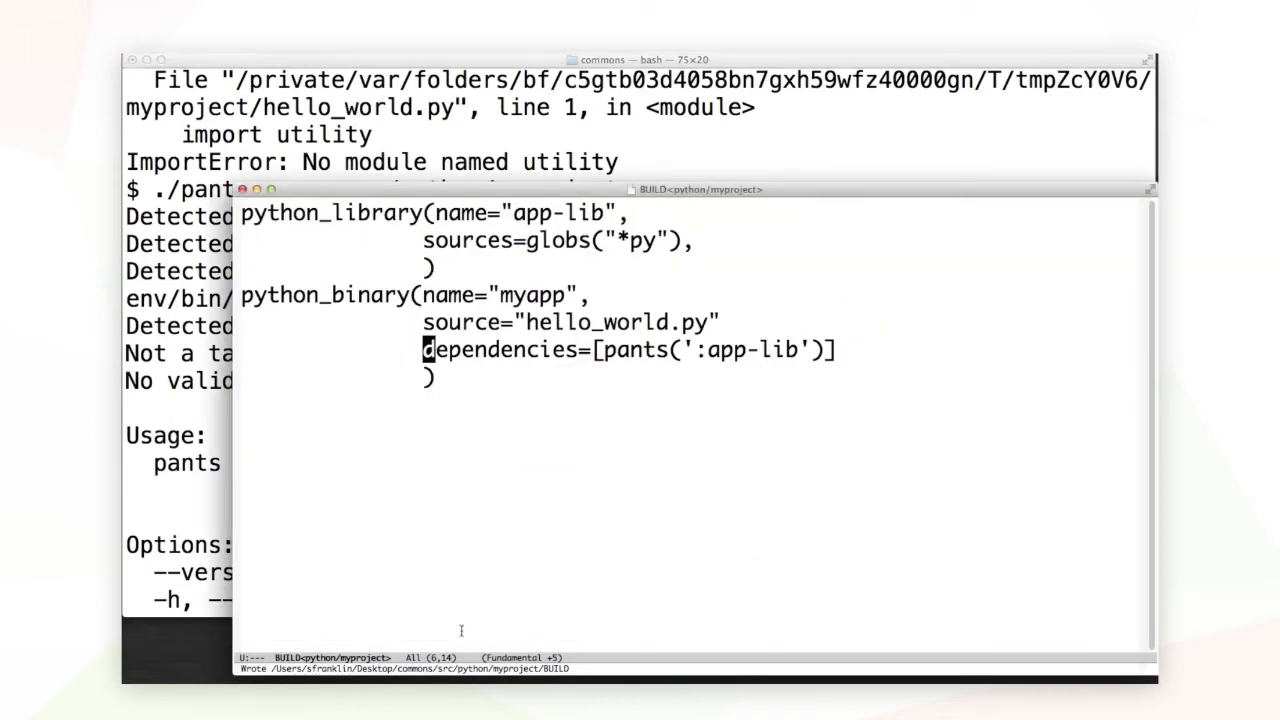
pyautogui.moveTo(727, 340)
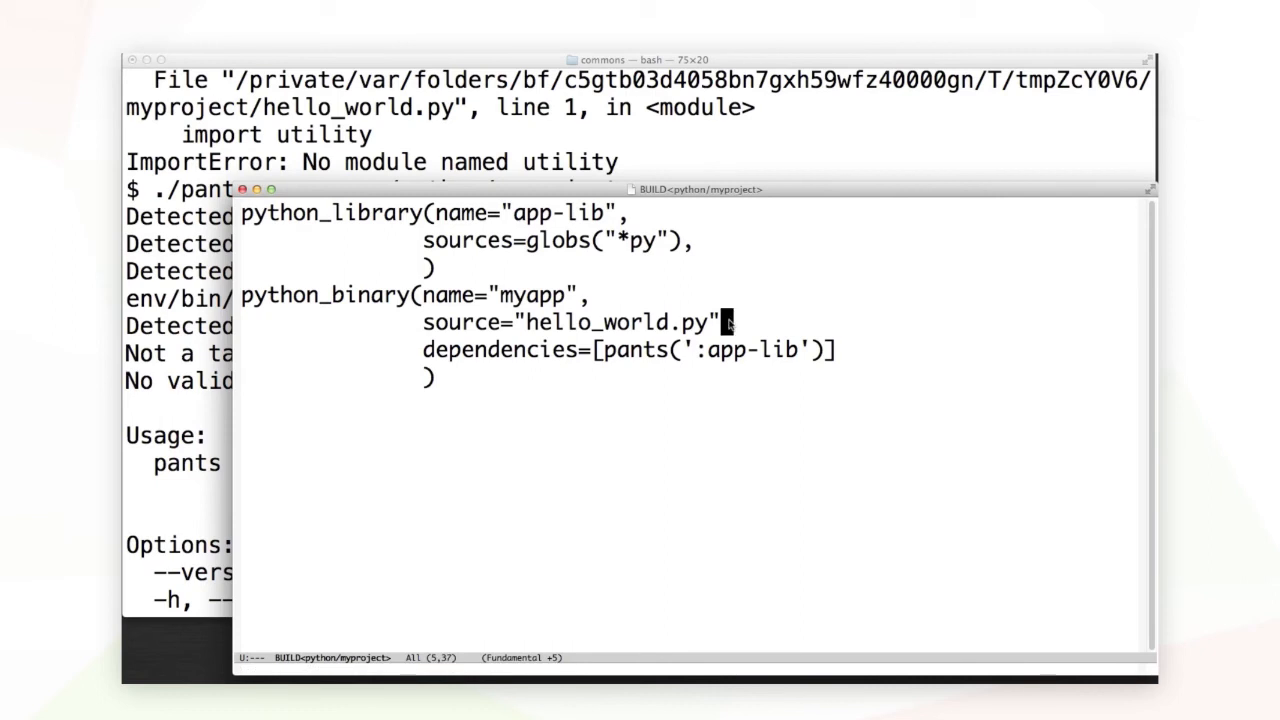
# Add the missing comma after source="hello_world.py" and rerun myapp, printing Hello World sfranklin.
pyautogui.write(',')
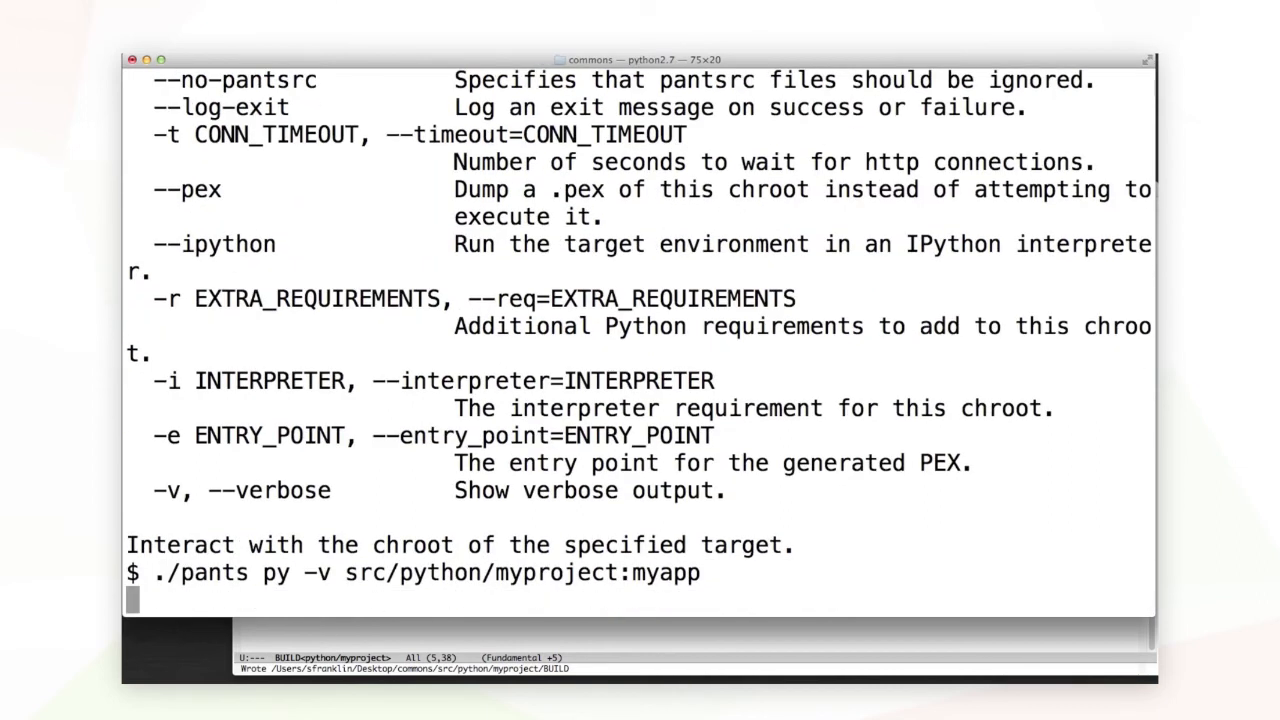
pyautogui.press('Return')
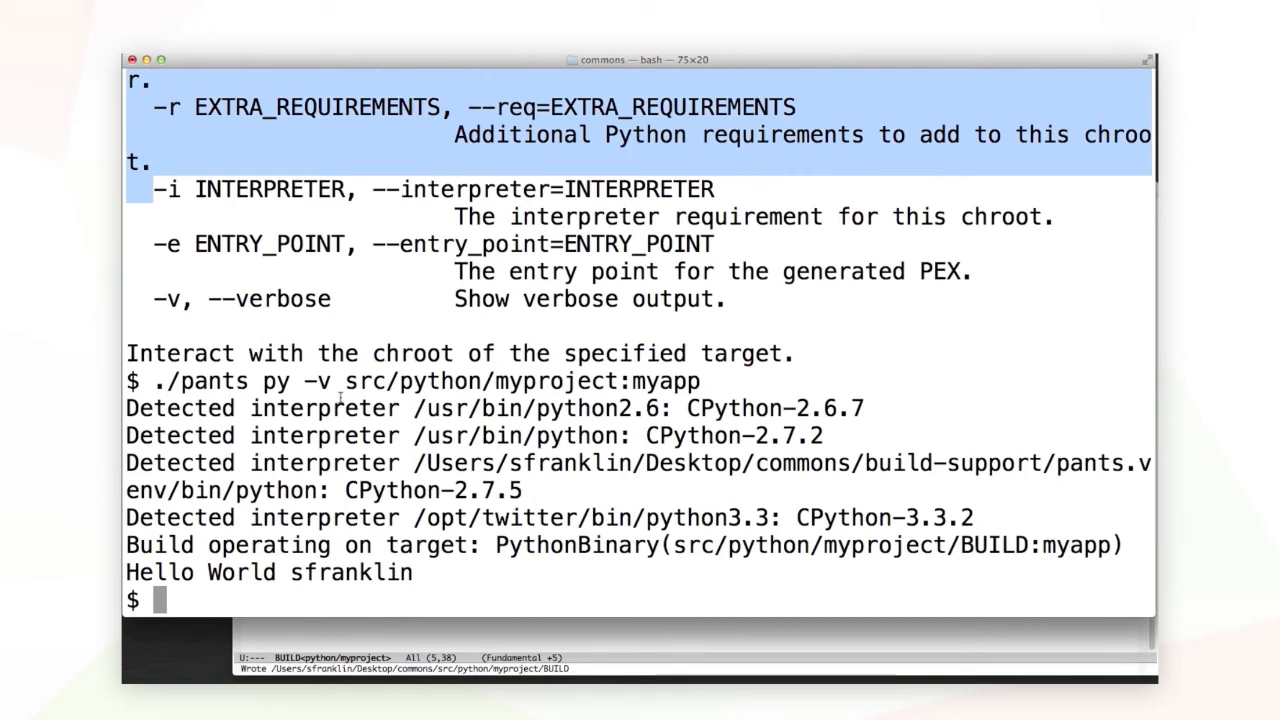
# Build the app-lib target into dist/app-lib.pex with ./pants py --pex.
pyautogui.write('./pants')
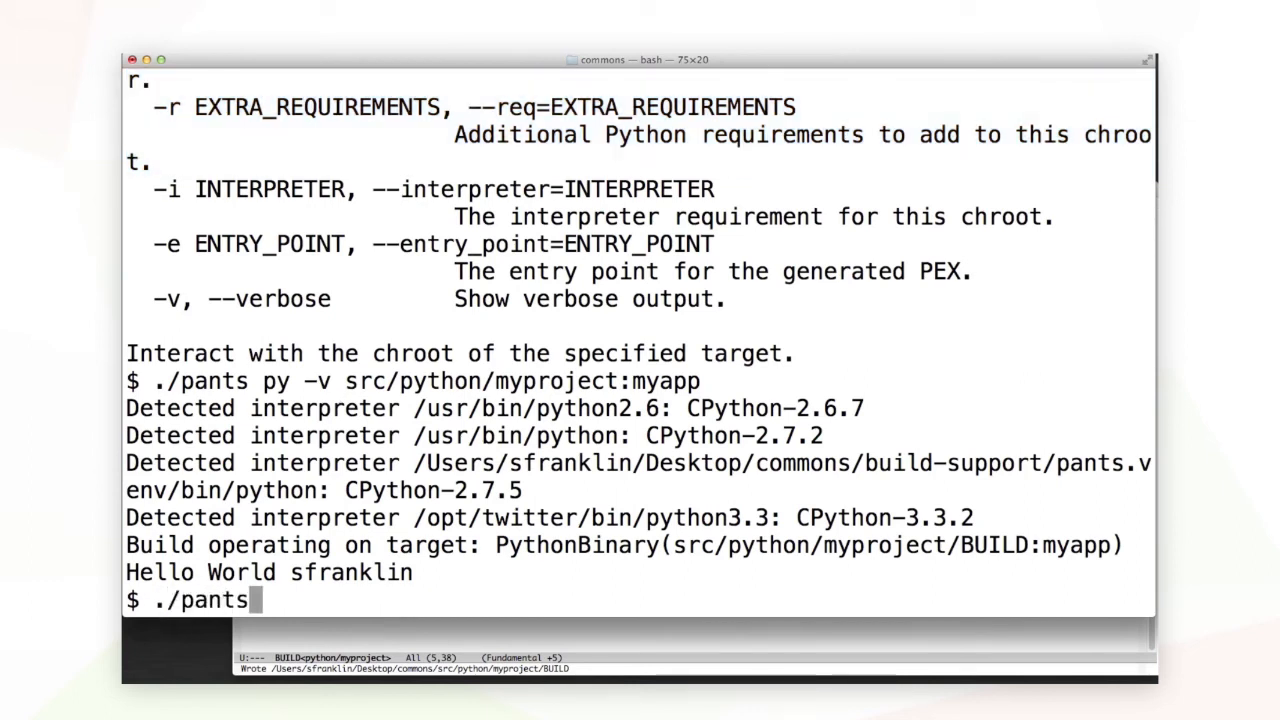
pyautogui.write('py')
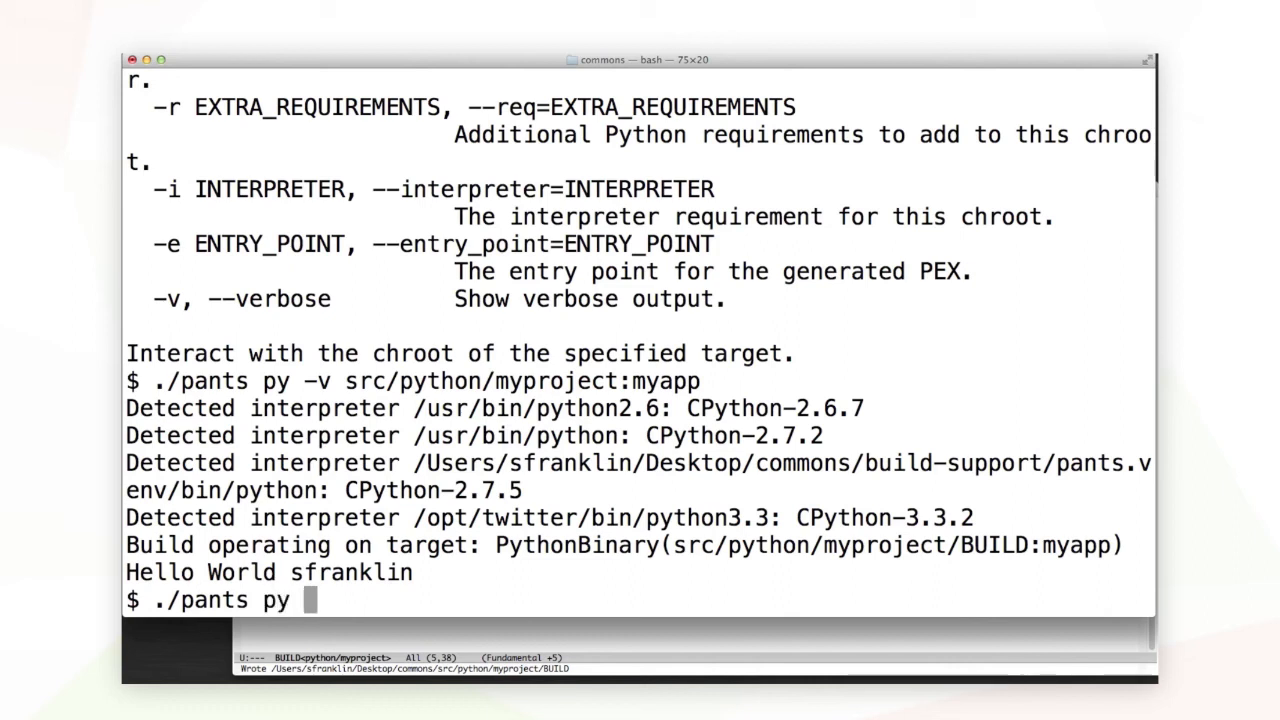
pyautogui.write('--p')
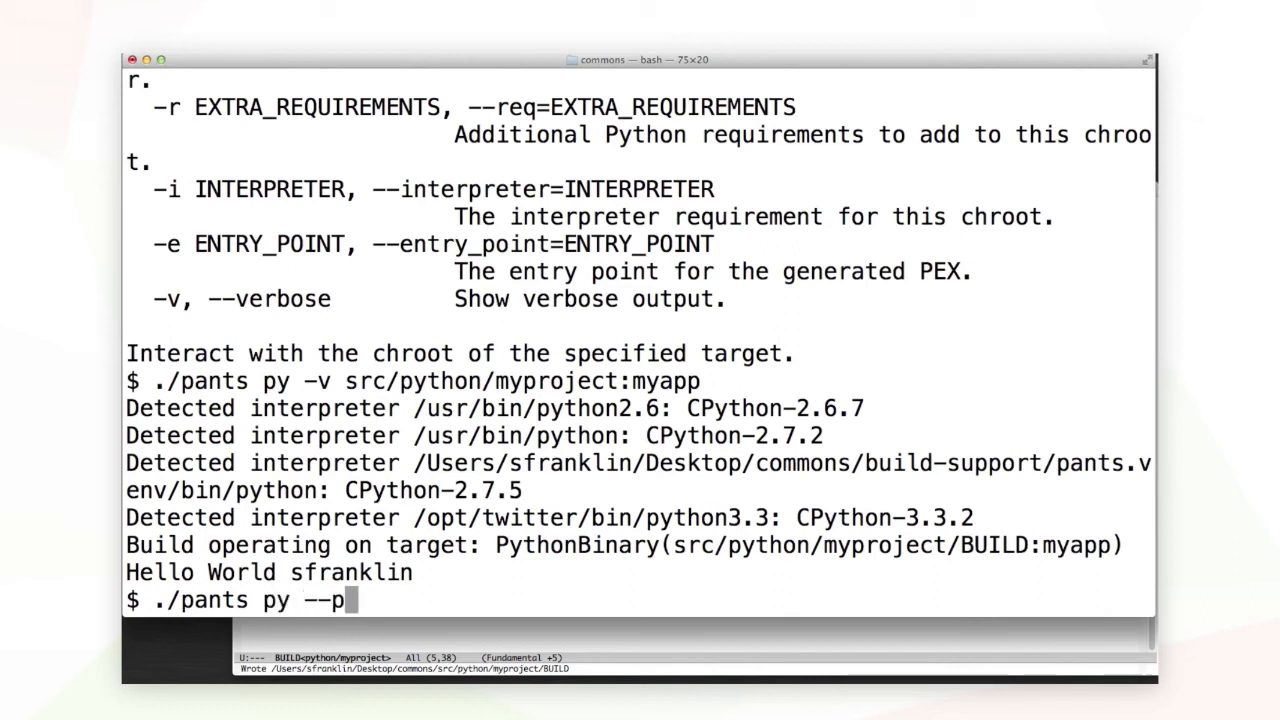
pyautogui.write('ex')
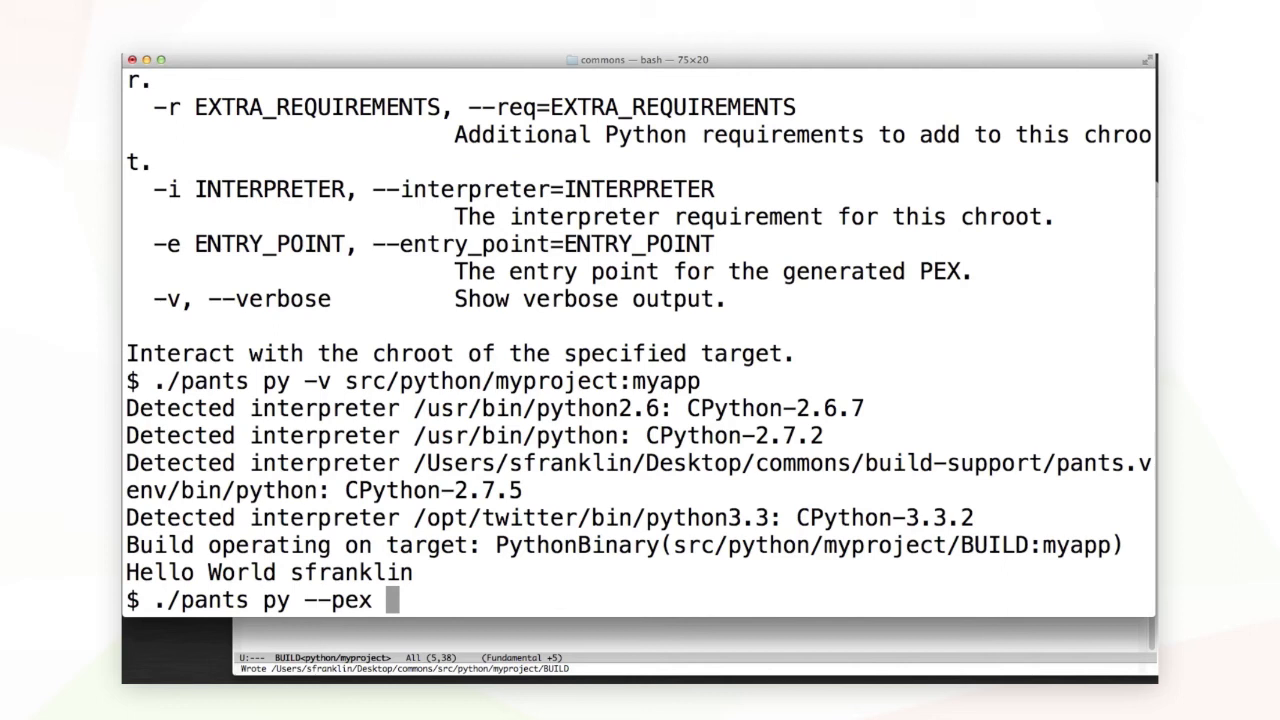
pyautogui.write('src/python/')
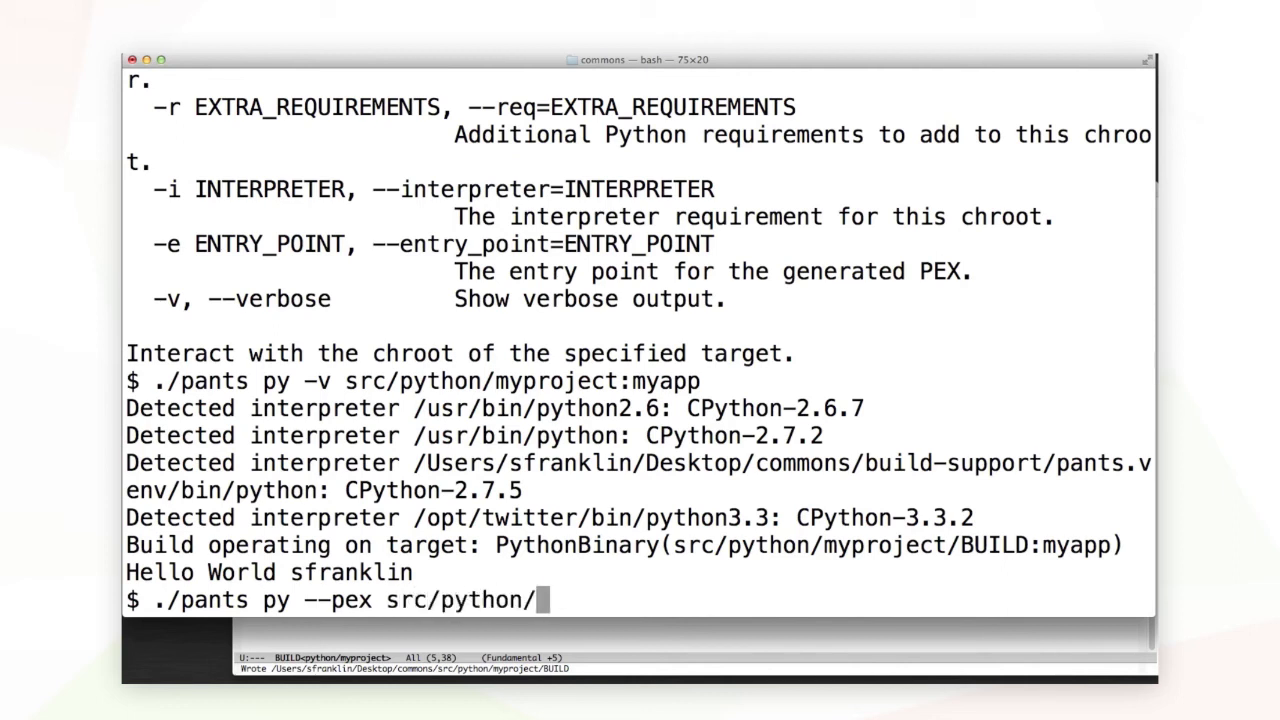
pyautogui.write('myproject:app-lib')
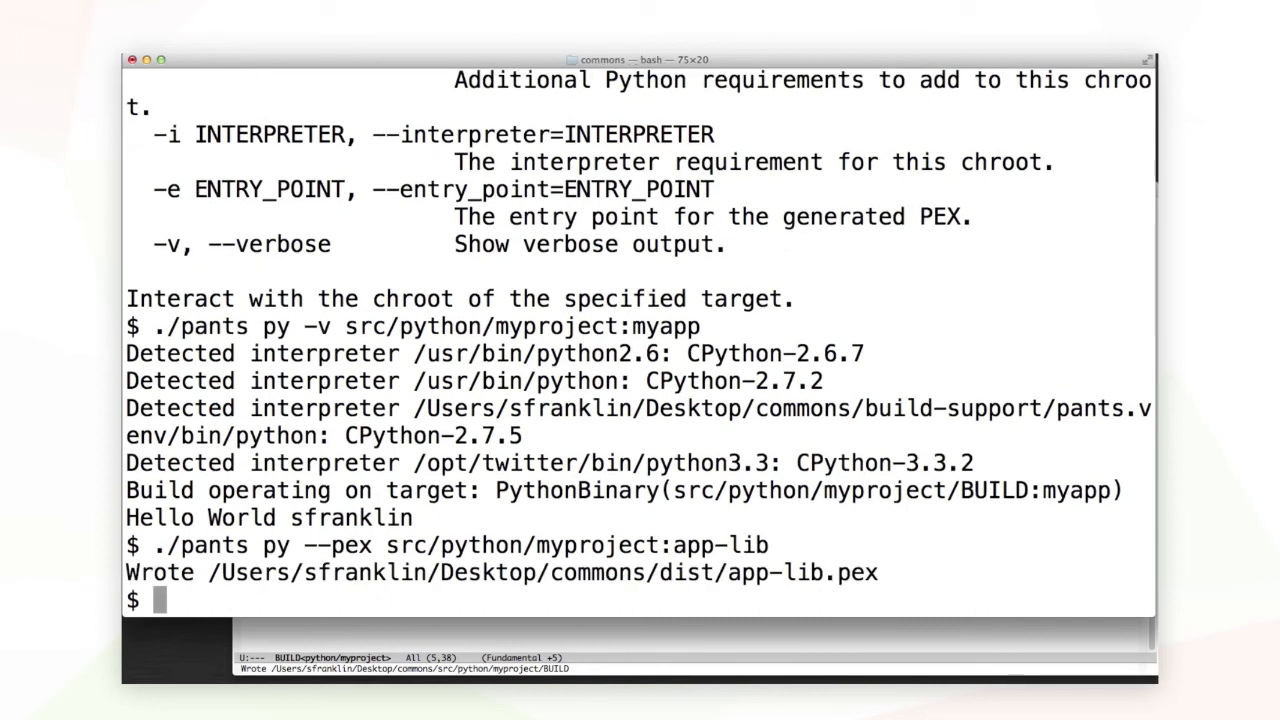
pyautogui.write('res')
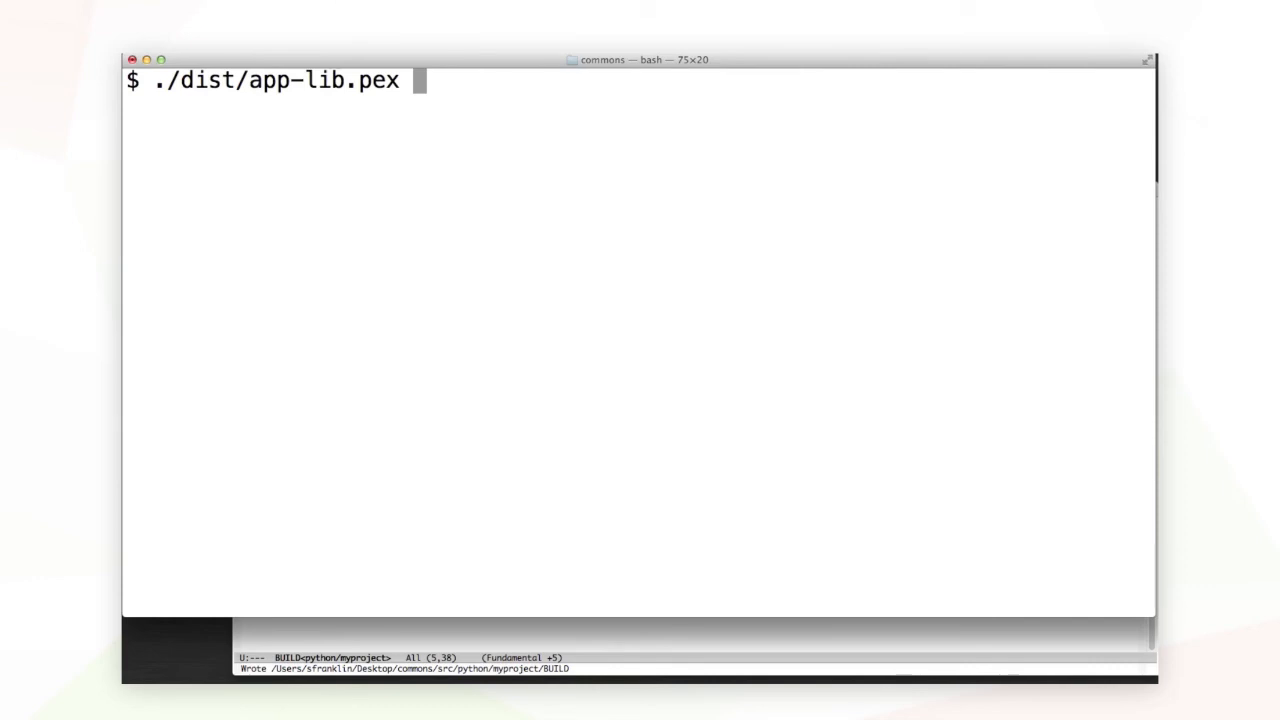
# Launch app-lib.pex, import utility from myproject and call utility.user().
pyautogui.press('Return')
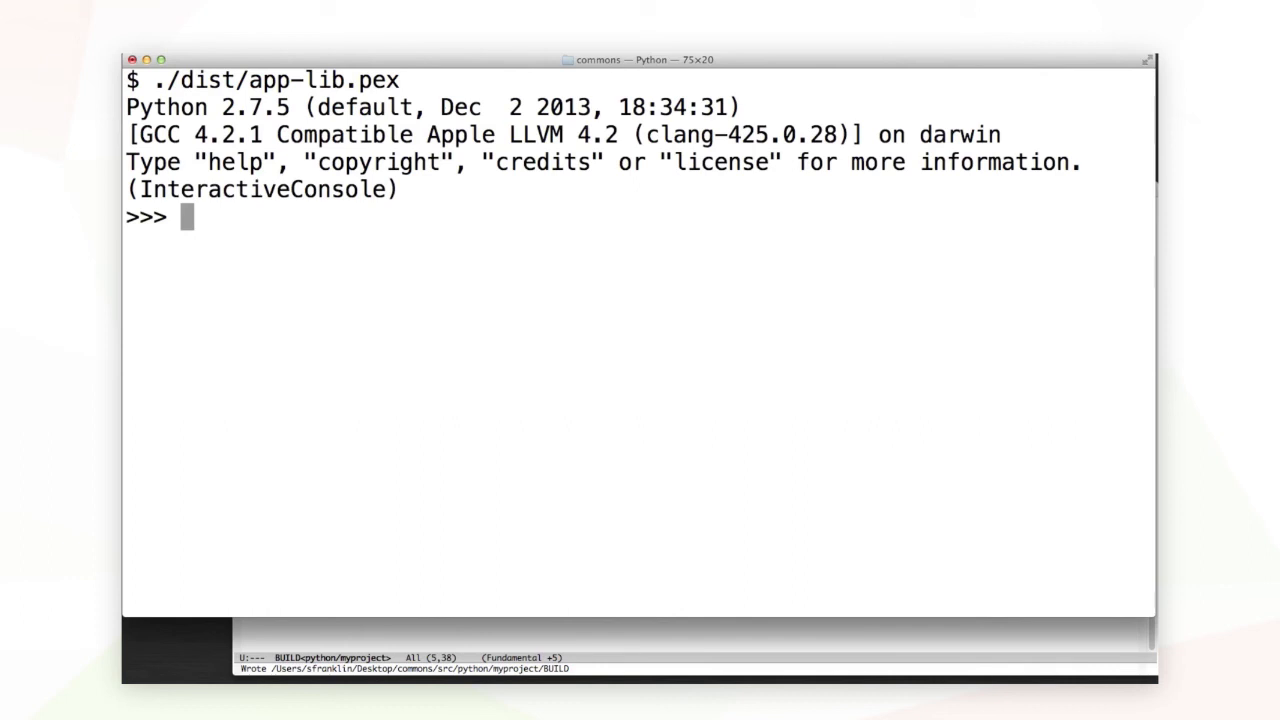
pyautogui.write('from myp')
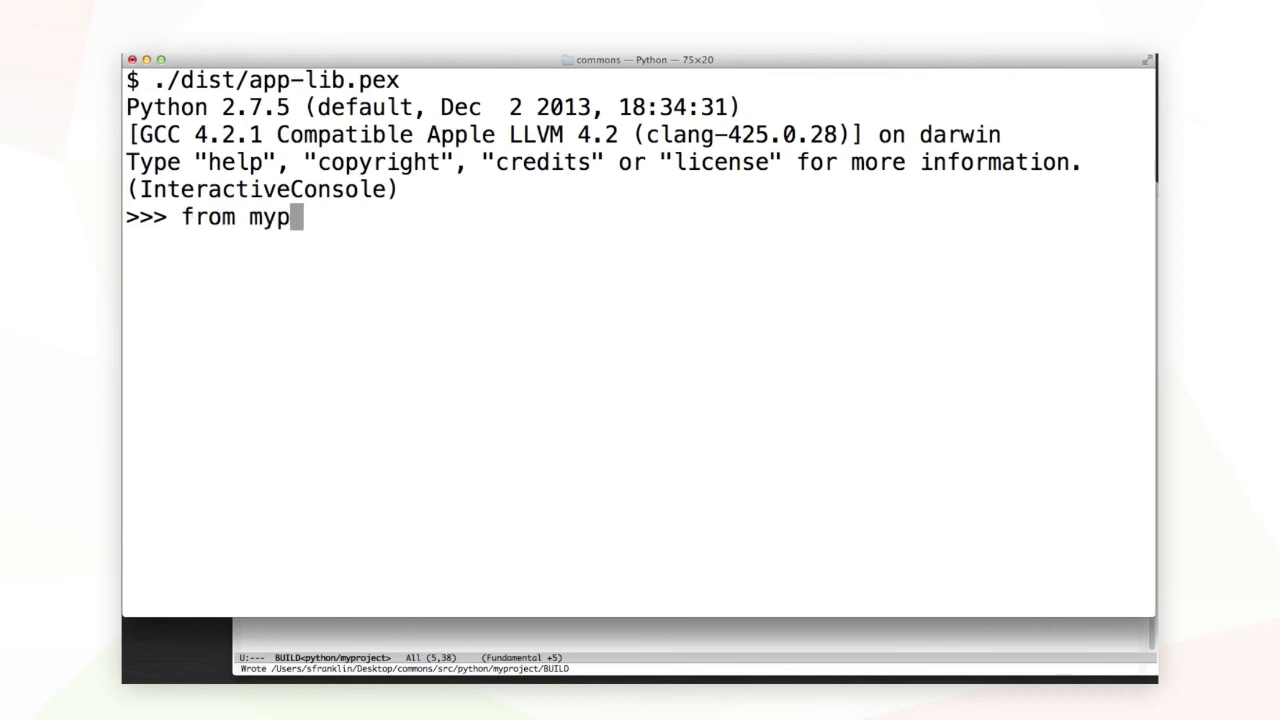
pyautogui.write('roject import uti')
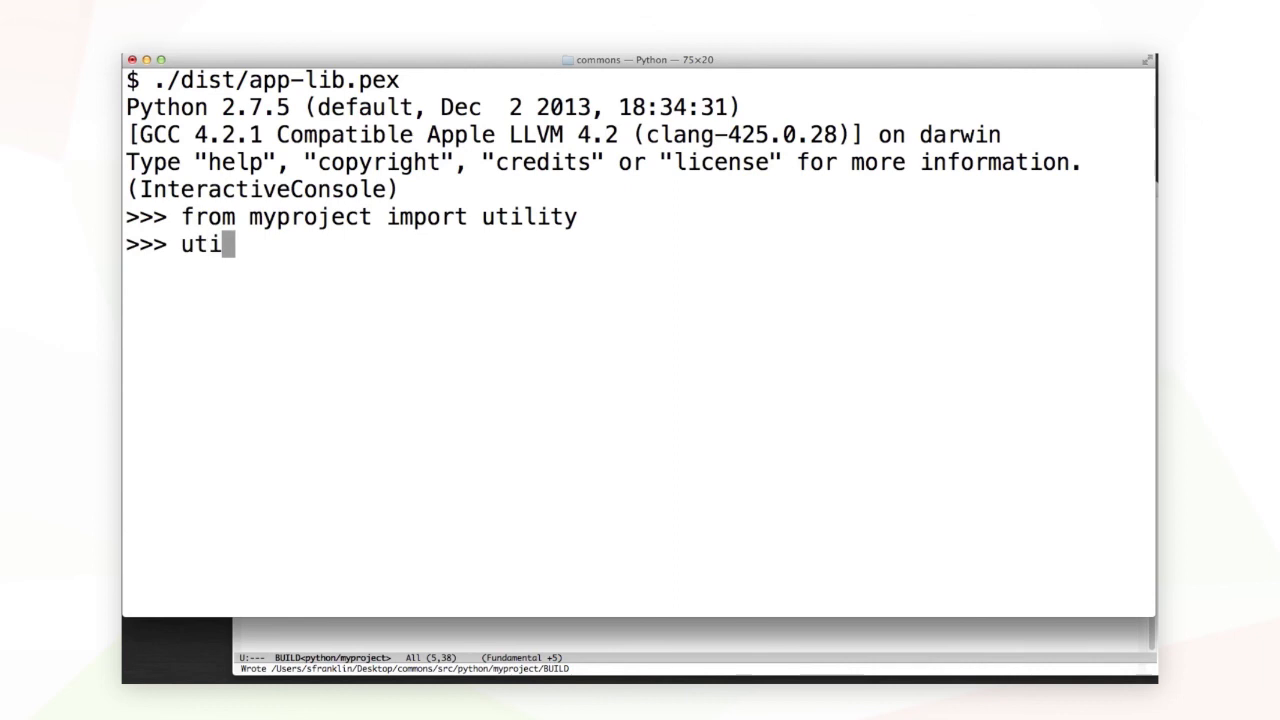
pyautogui.write('lity.na')
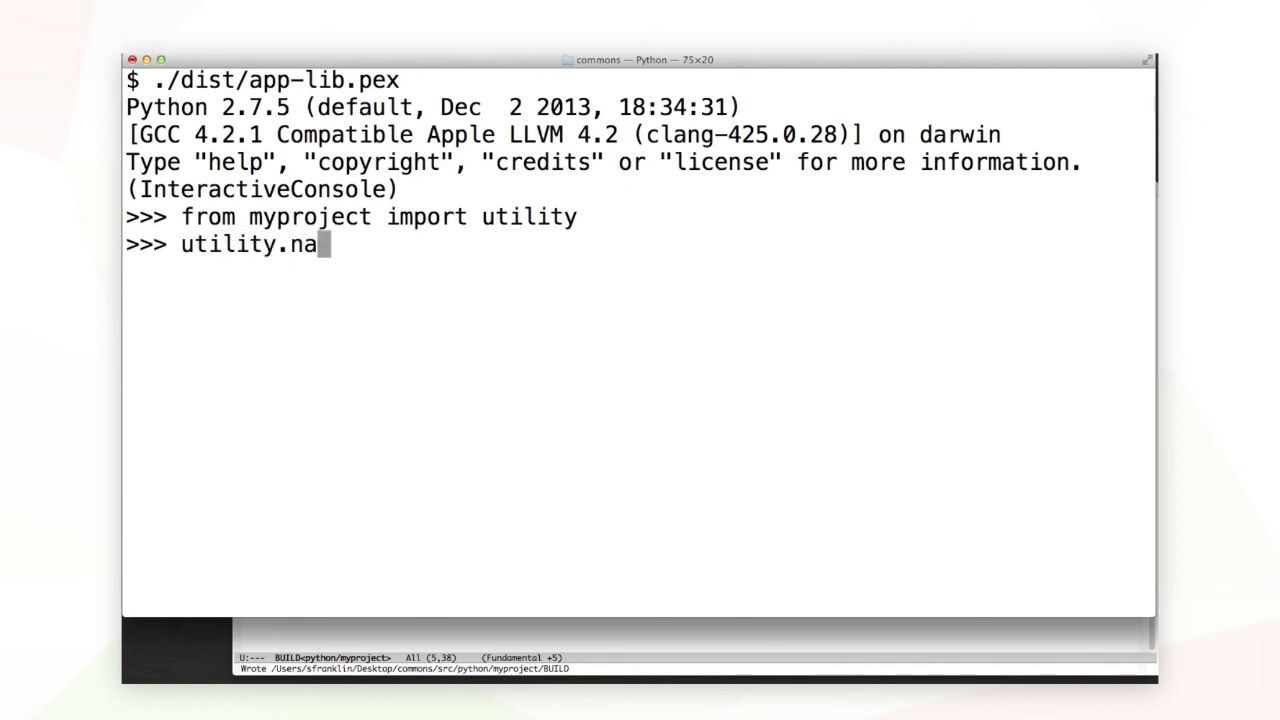
pyautogui.press('Return')
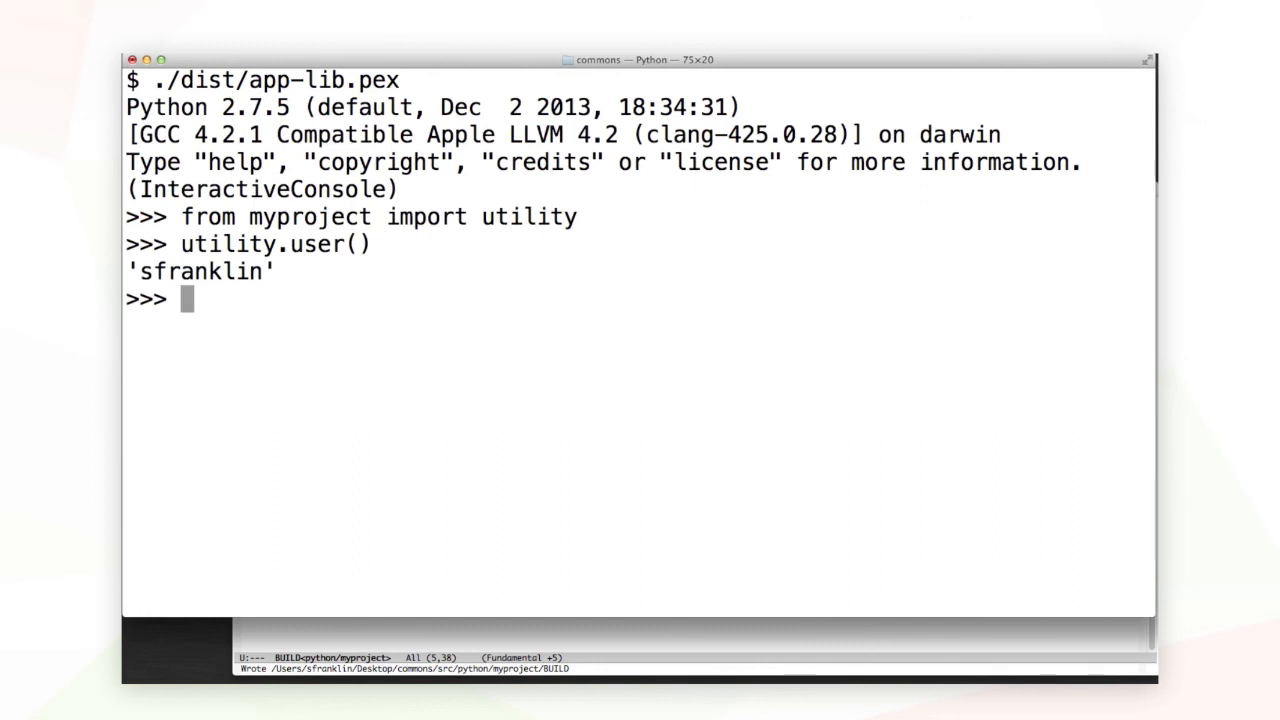